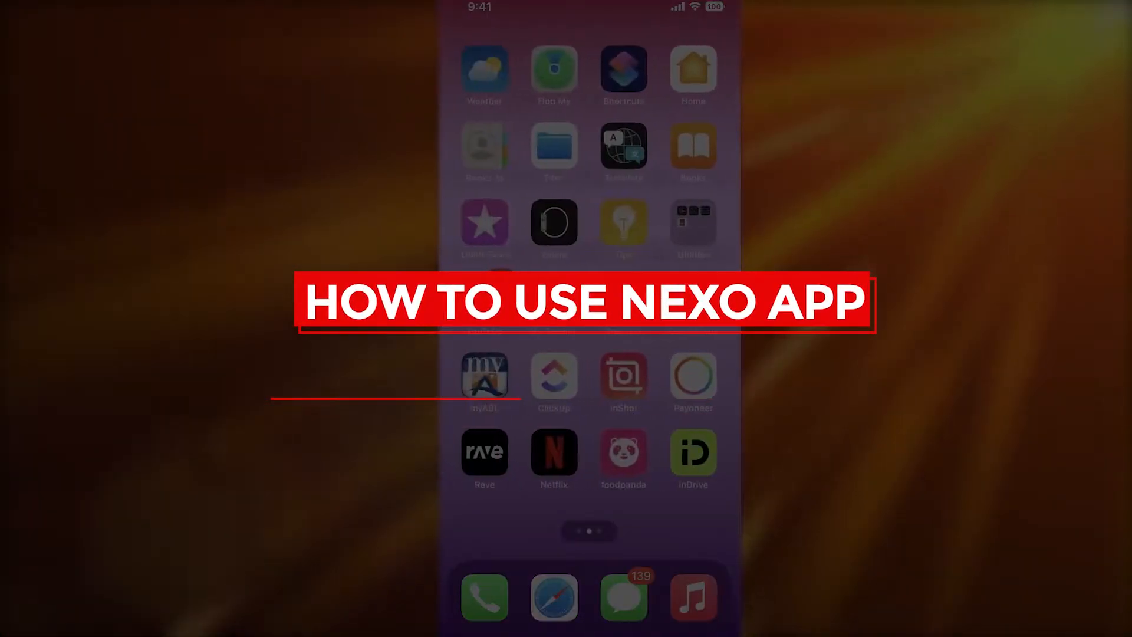
- Swipe across the Home Screen to reach the App Store and its Search page
scroll("left", 3)
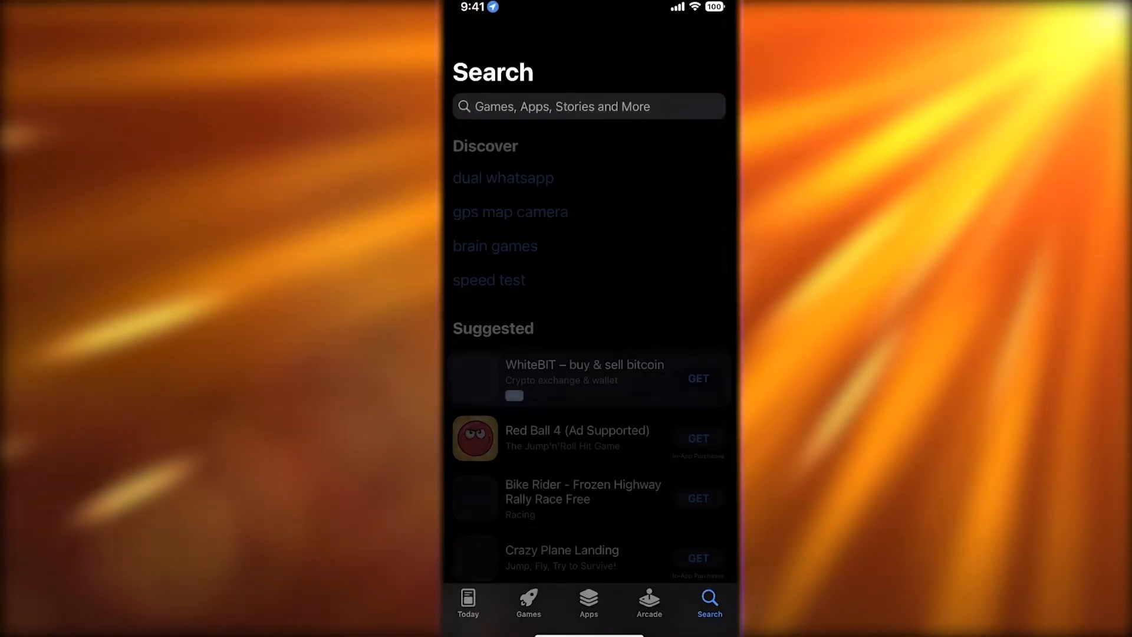
- Search 'nexo' and download Nexo: Bitcoin & Crypto Wallet until it shows OPEN
type("nexo")
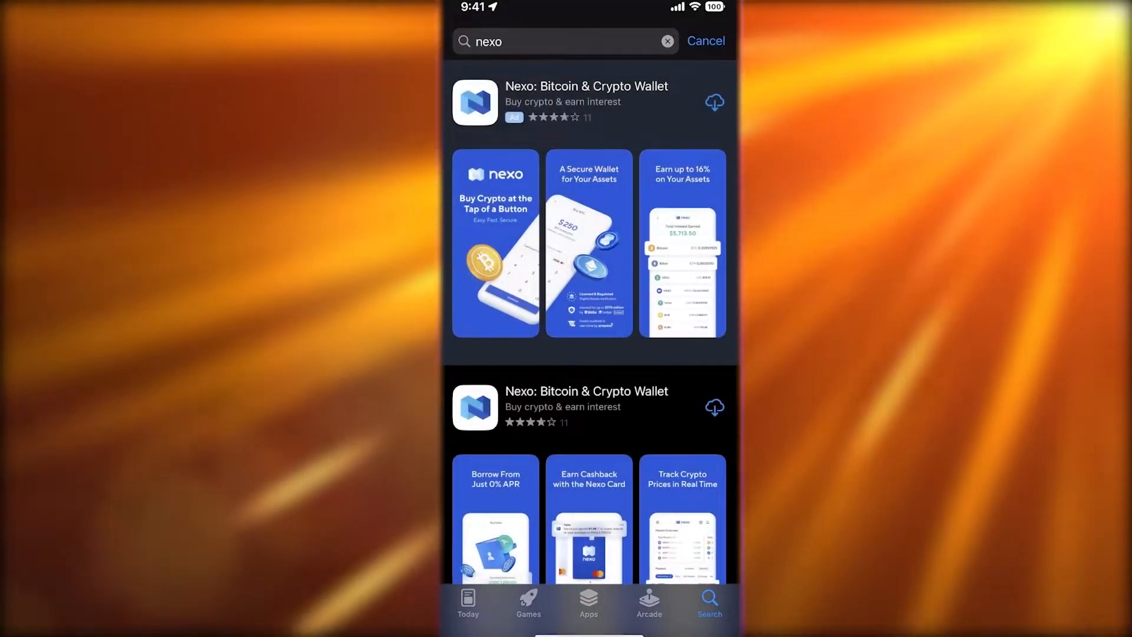
left_click(586, 101)
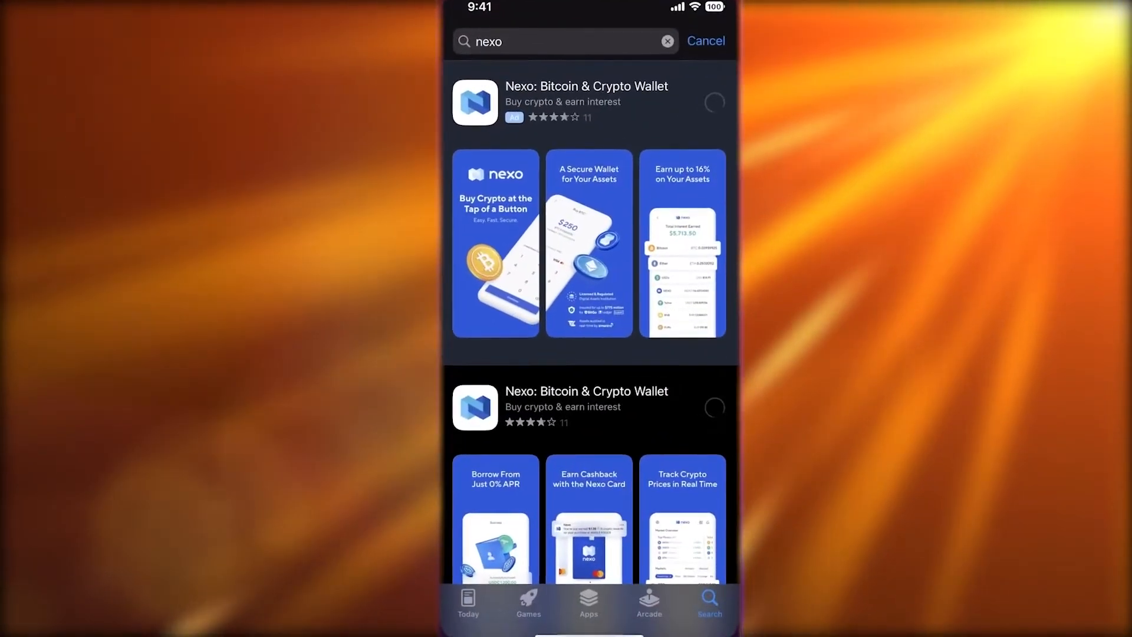
scroll("down", 3)
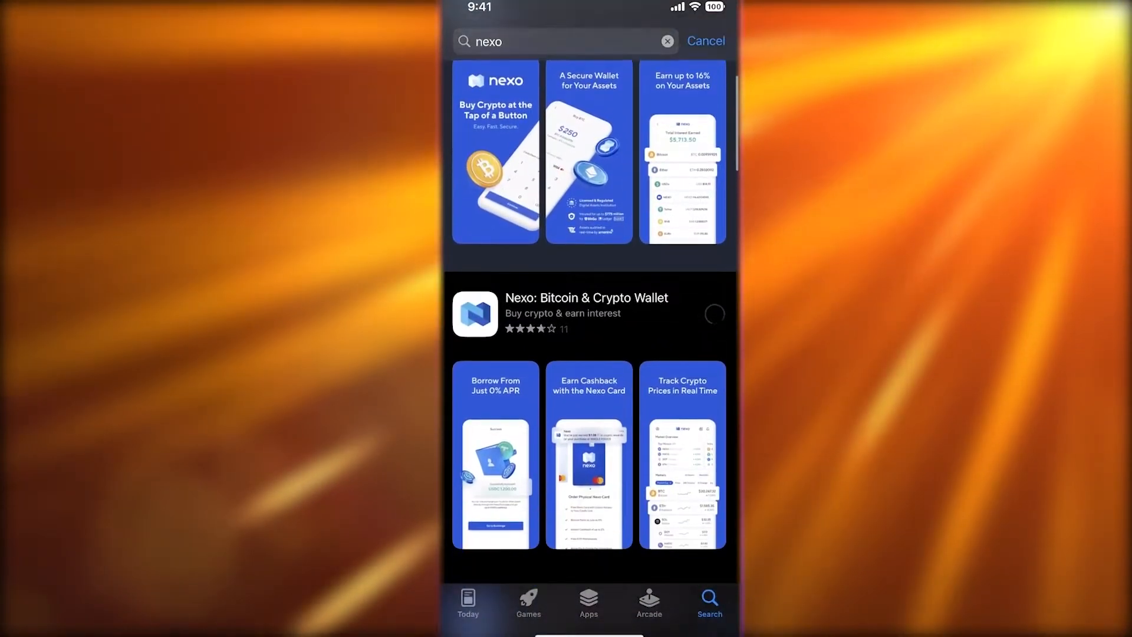
scroll("down", 3)
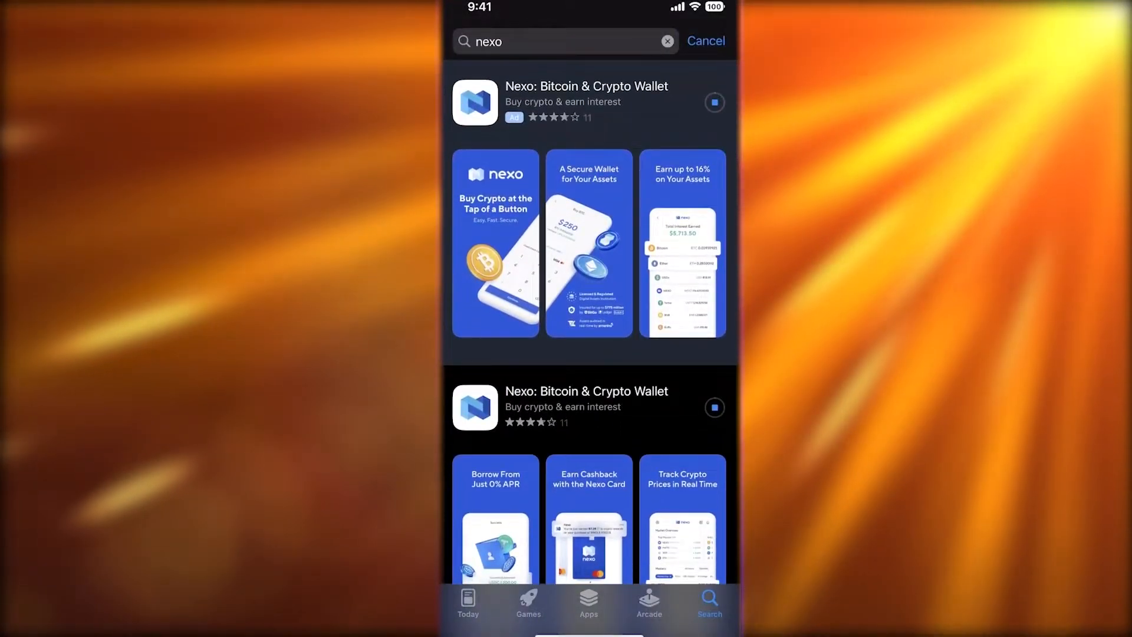
scroll("down", 3)
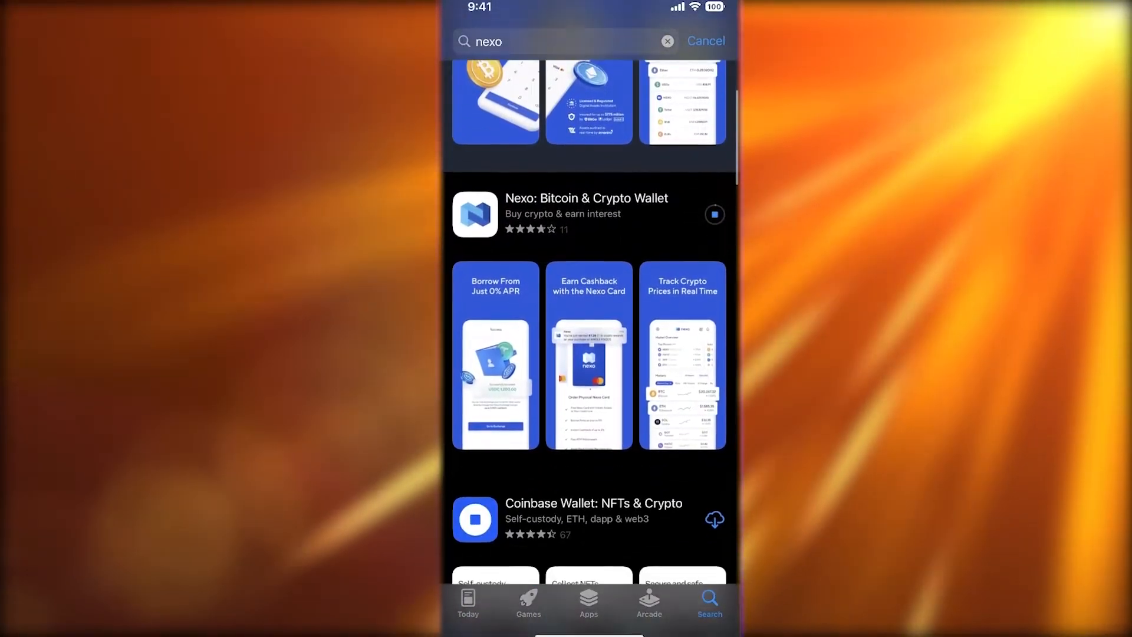
left_click(586, 213)
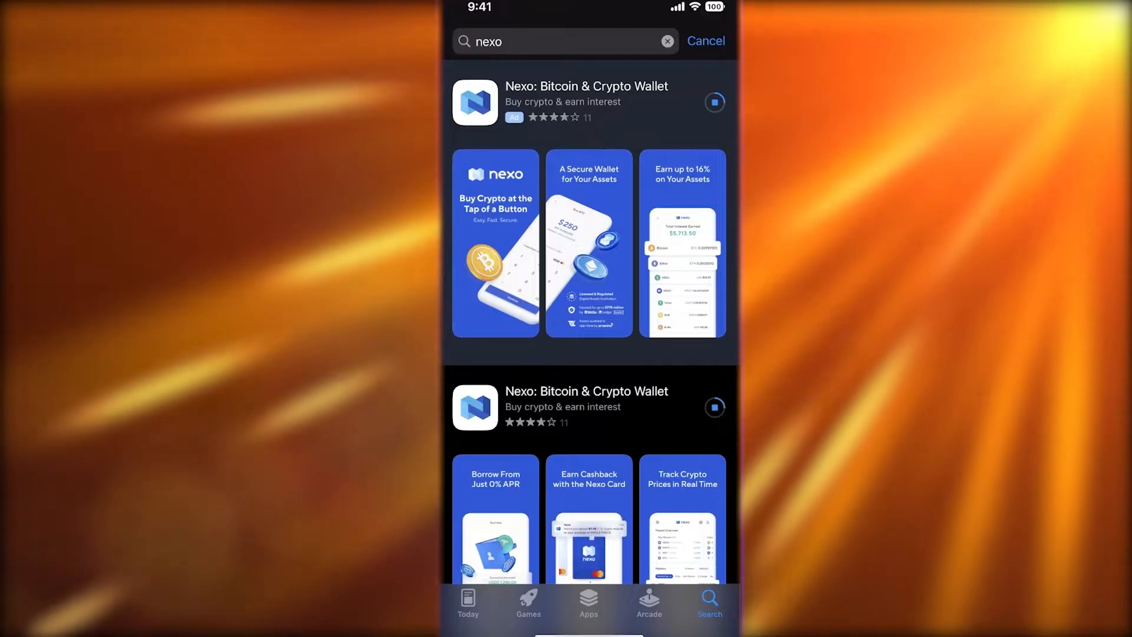
scroll("down", 3)
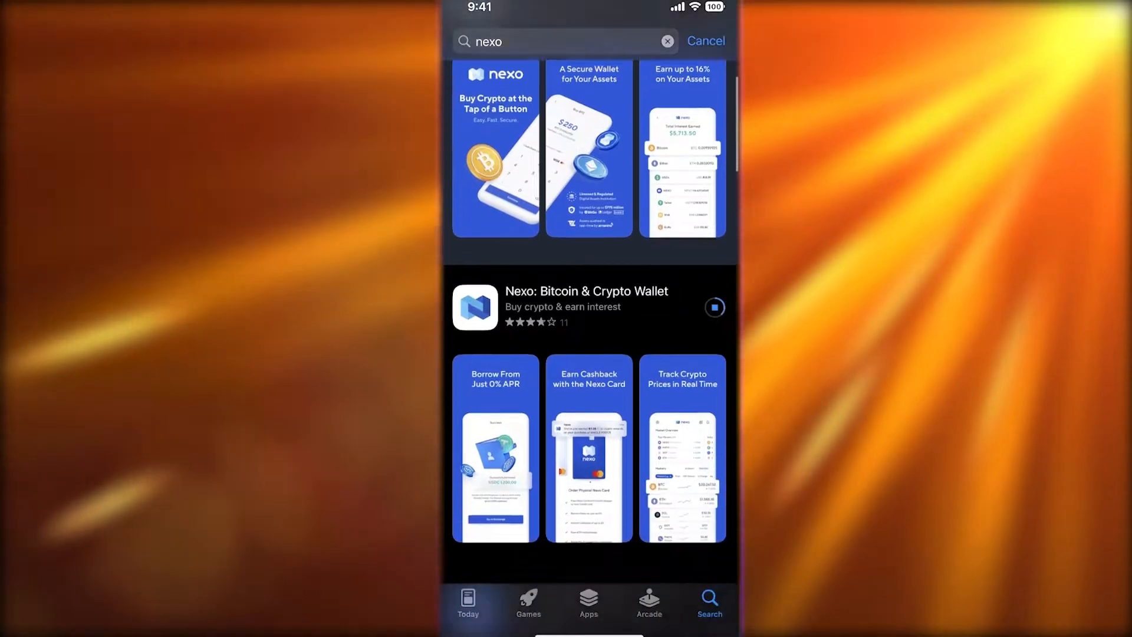
scroll("down", 3)
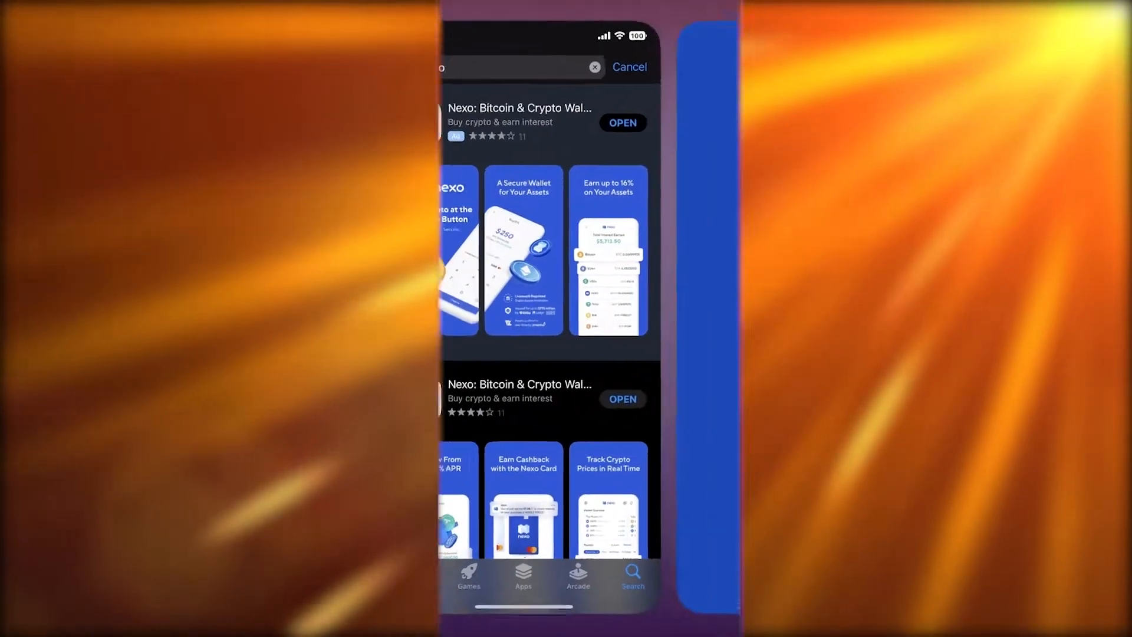
- Launch Nexo Wallet from the Home Screen and begin entering the login email
left_click(621, 122)
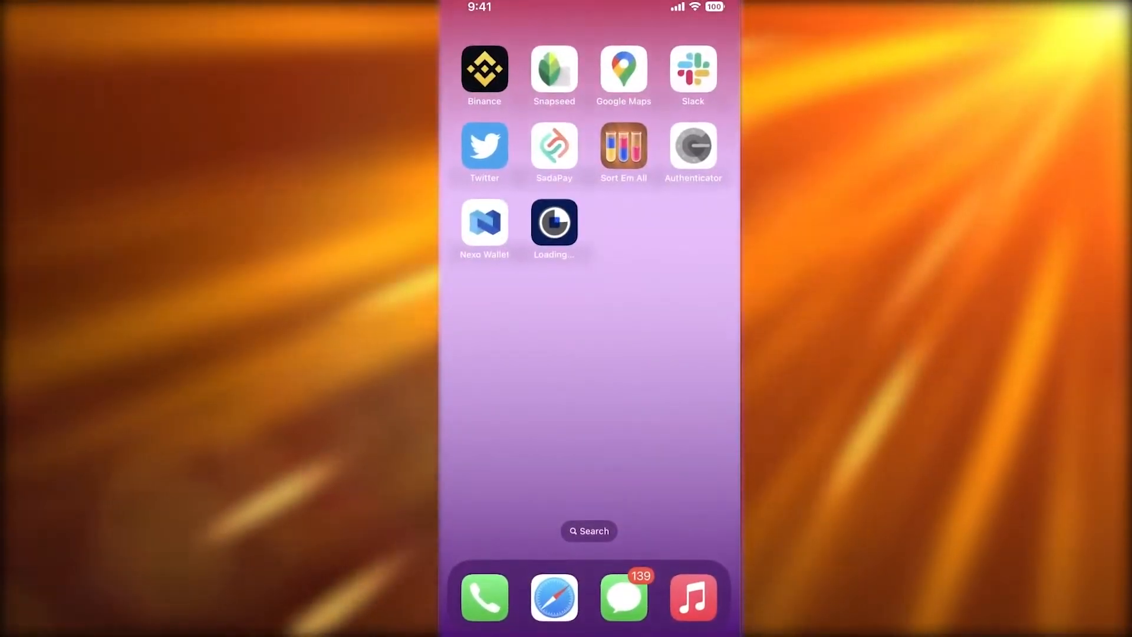
left_click(555, 222)
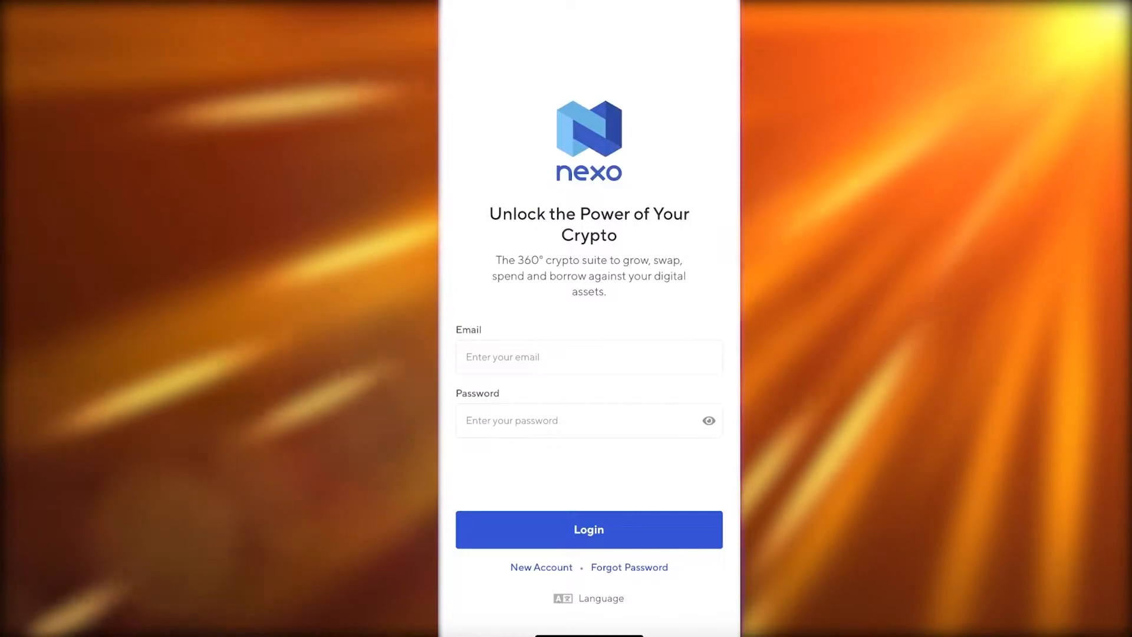
left_click(587, 356)
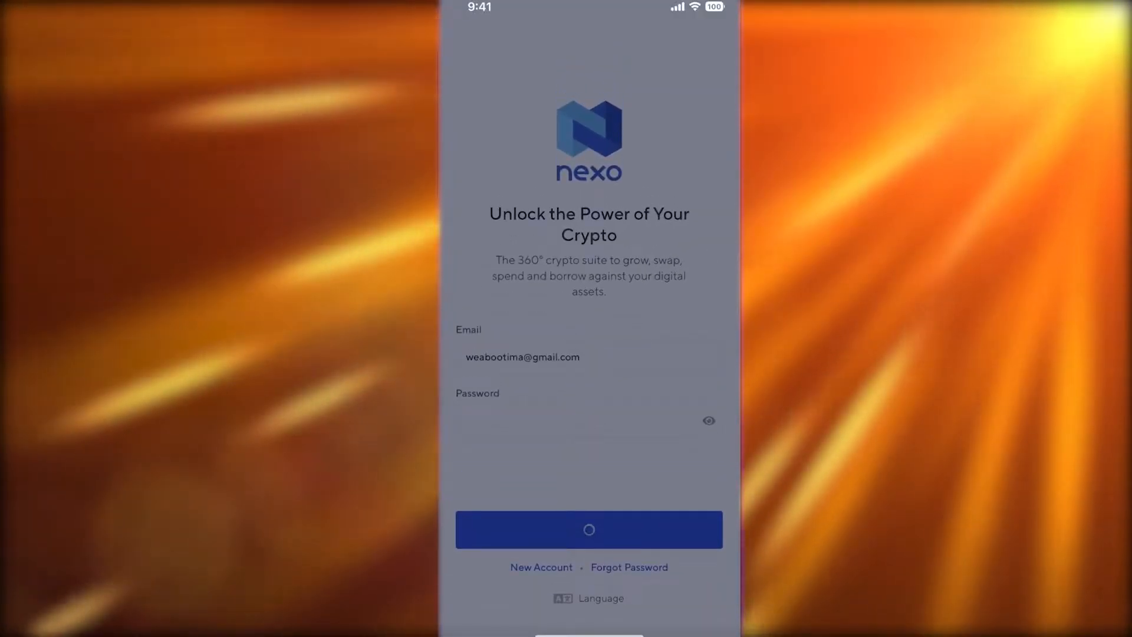
- Submit the login details and slide the puzzle piece into its gap to pass the check
left_click(588, 528)
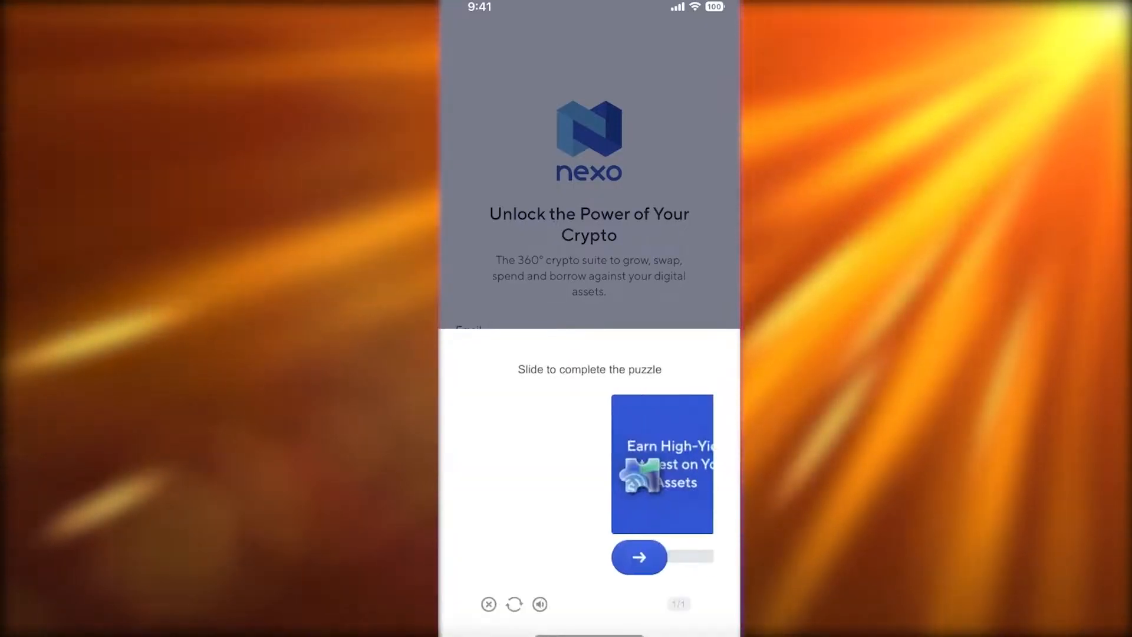
left_click_drag(639, 557, 508, 560)
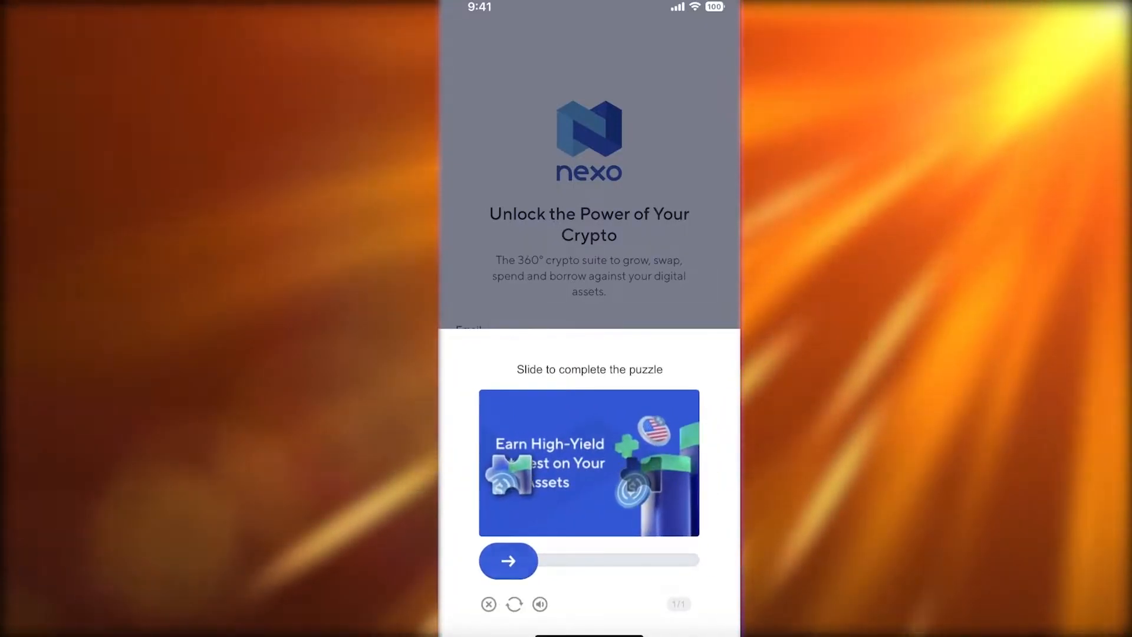
left_click_drag(507, 560, 639, 560)
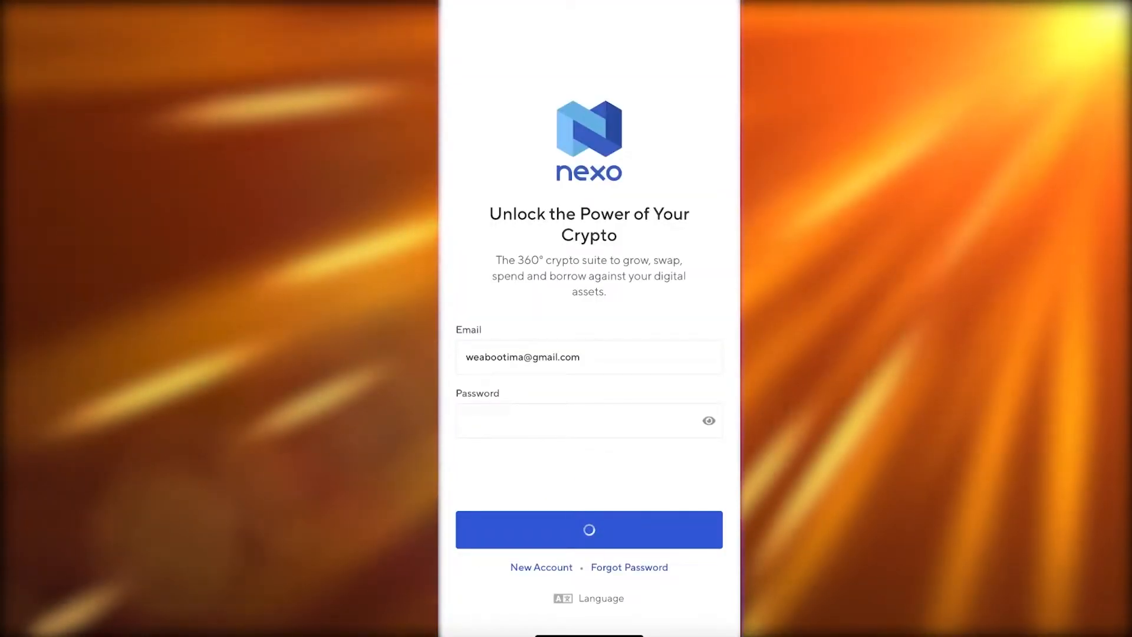
- Set the security PIN, answer the Face Recognition and notification prompts to reach the Dashboard
left_click(587, 530)
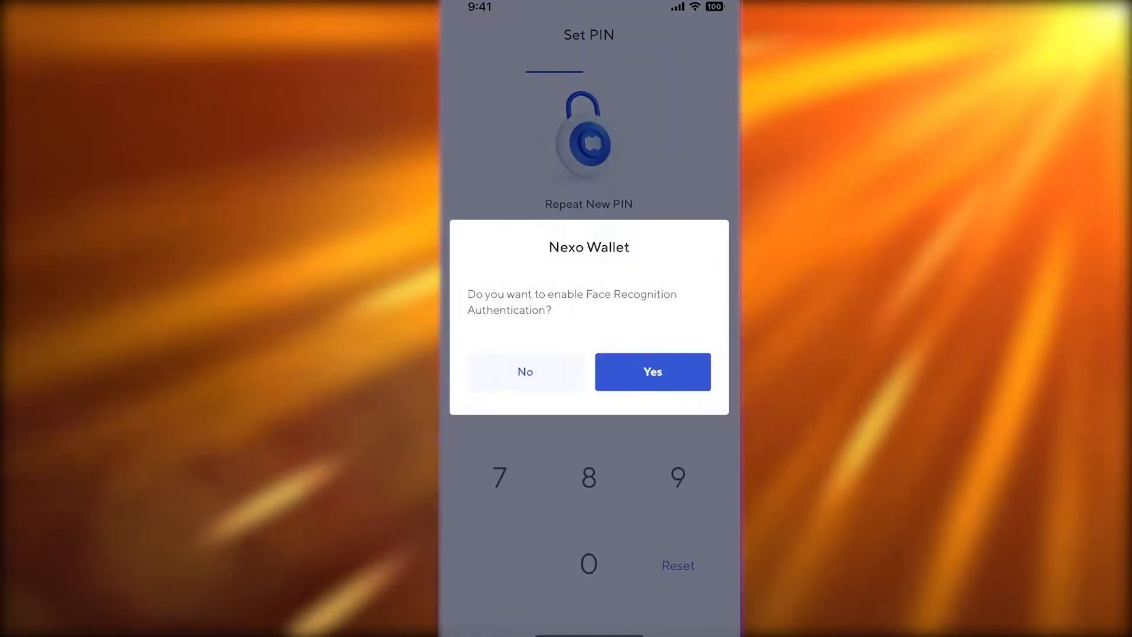
left_click(651, 372)
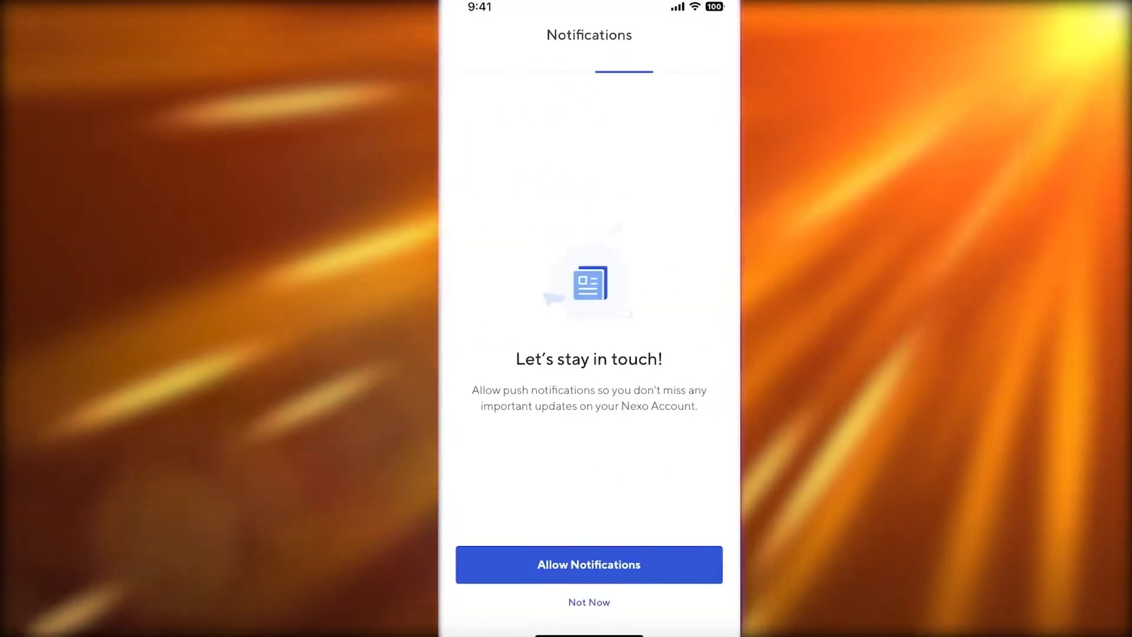
left_click(588, 564)
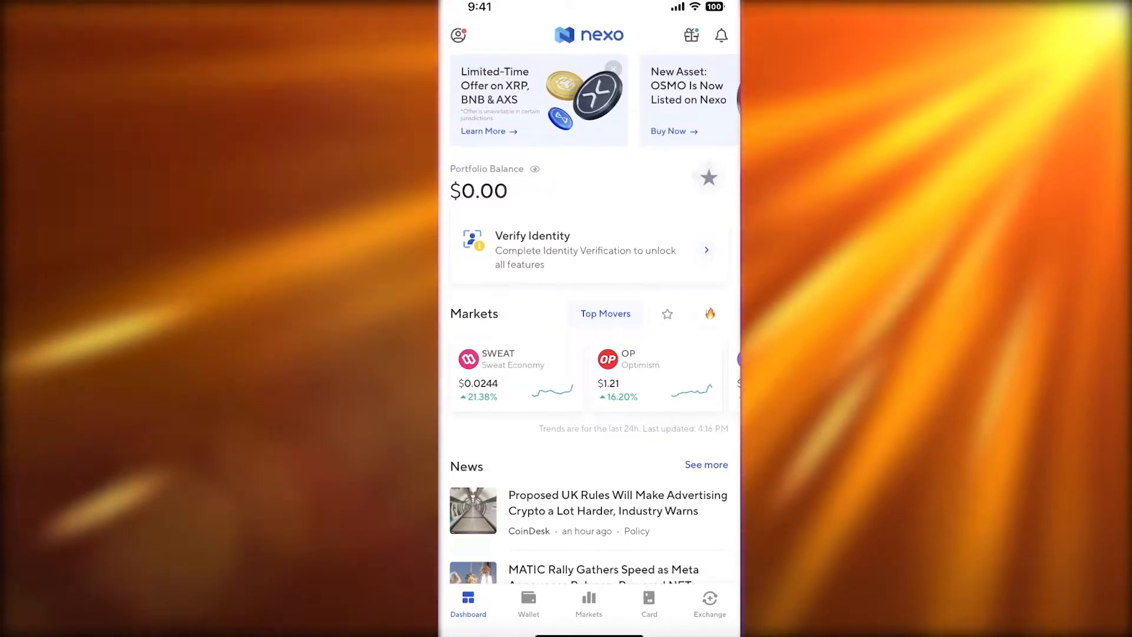
left_click(528, 603)
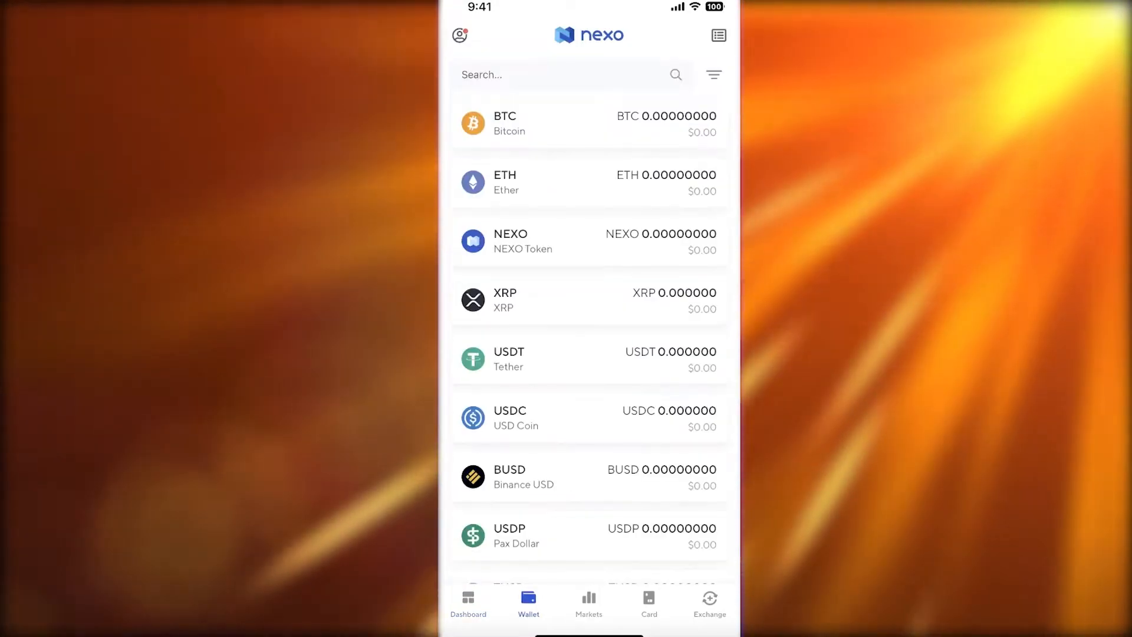
left_click(588, 603)
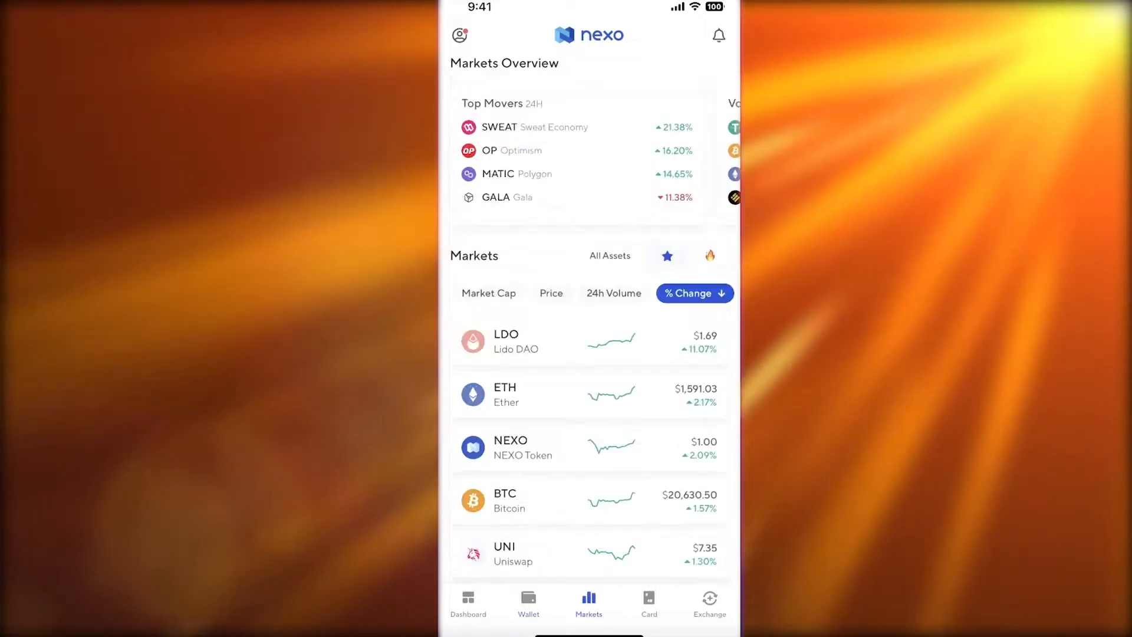
left_click(649, 602)
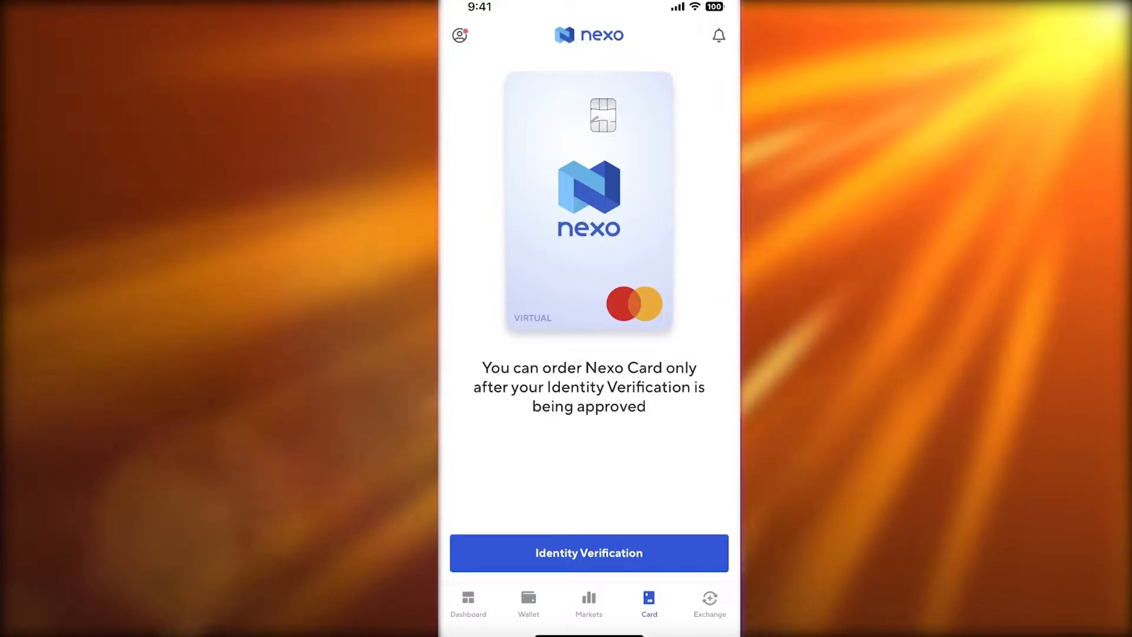
left_click(709, 602)
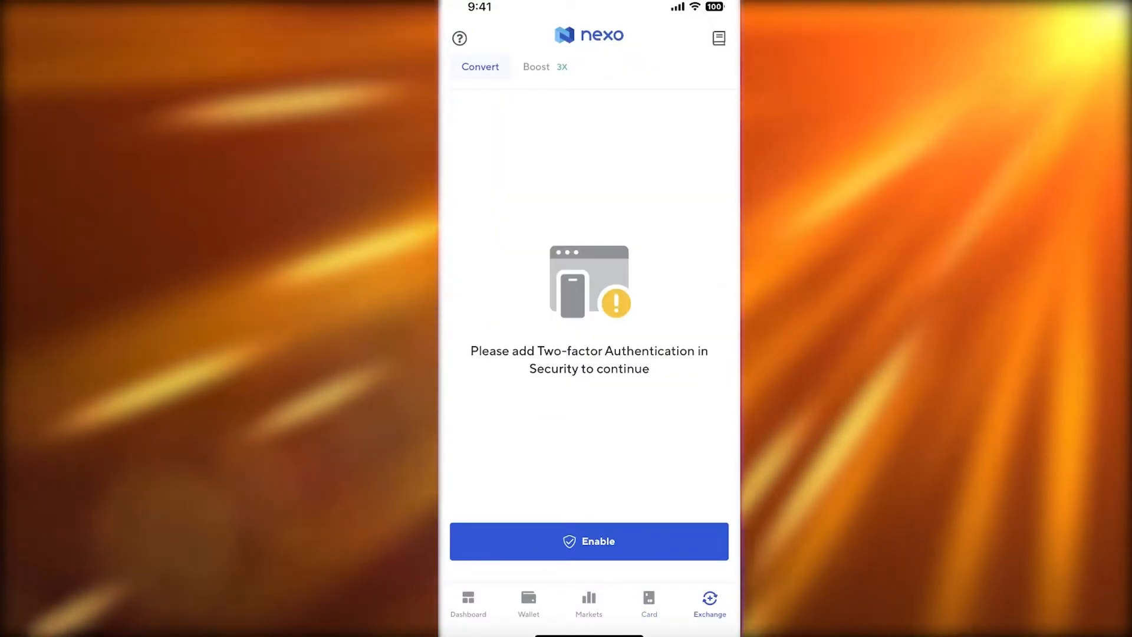
left_click(468, 603)
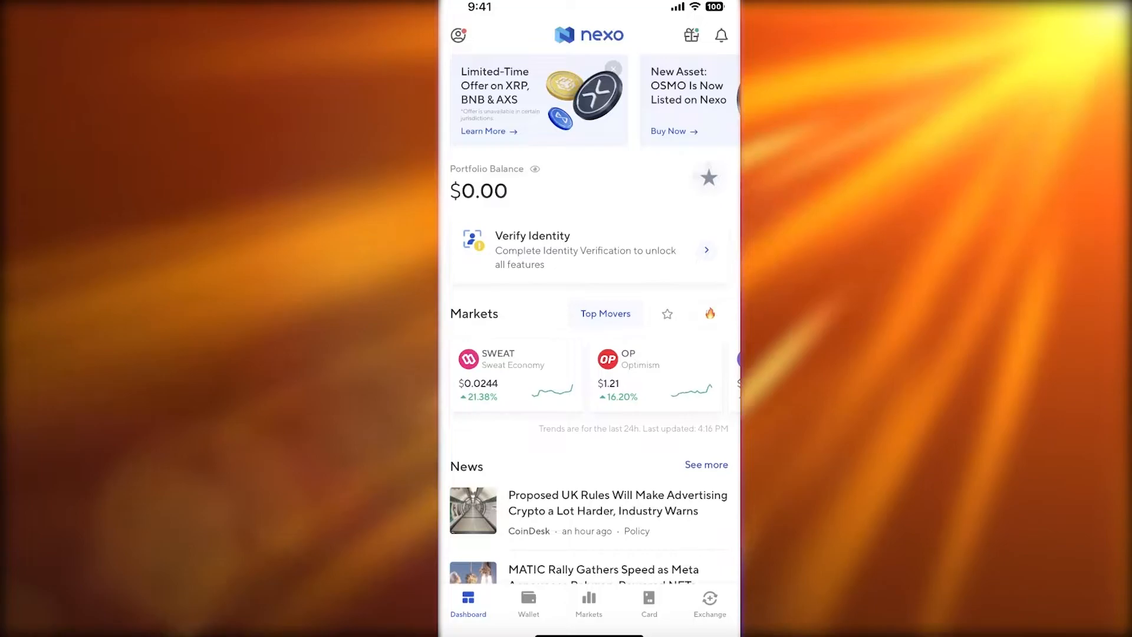
- Open My Profile and browse the Base loyalty tier's benefits
left_click(457, 35)
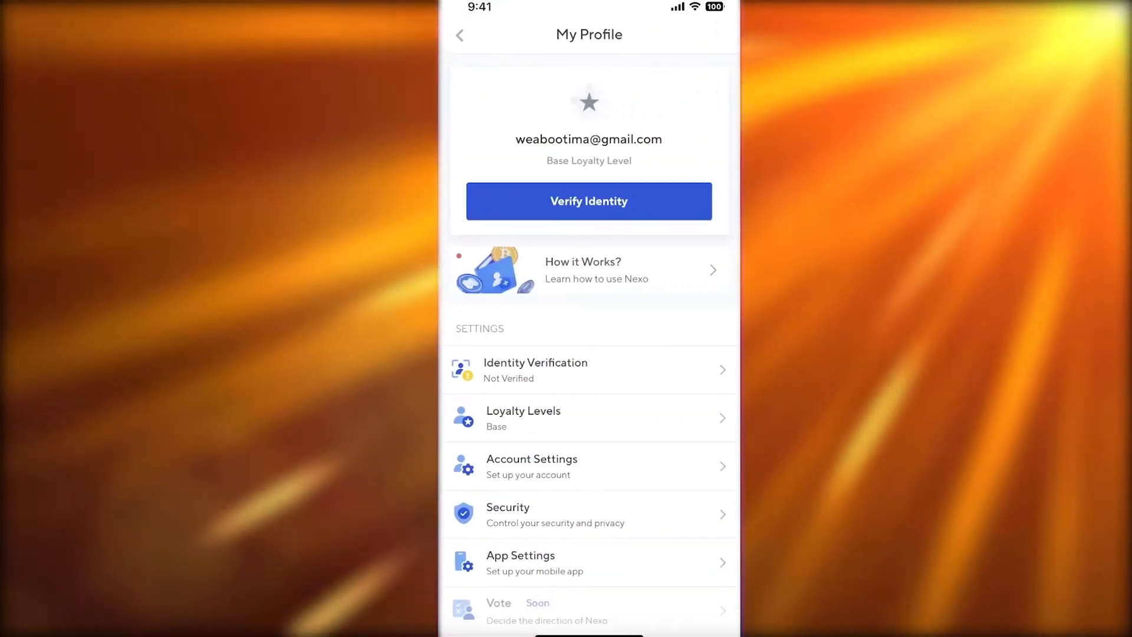
scroll("down", 3)
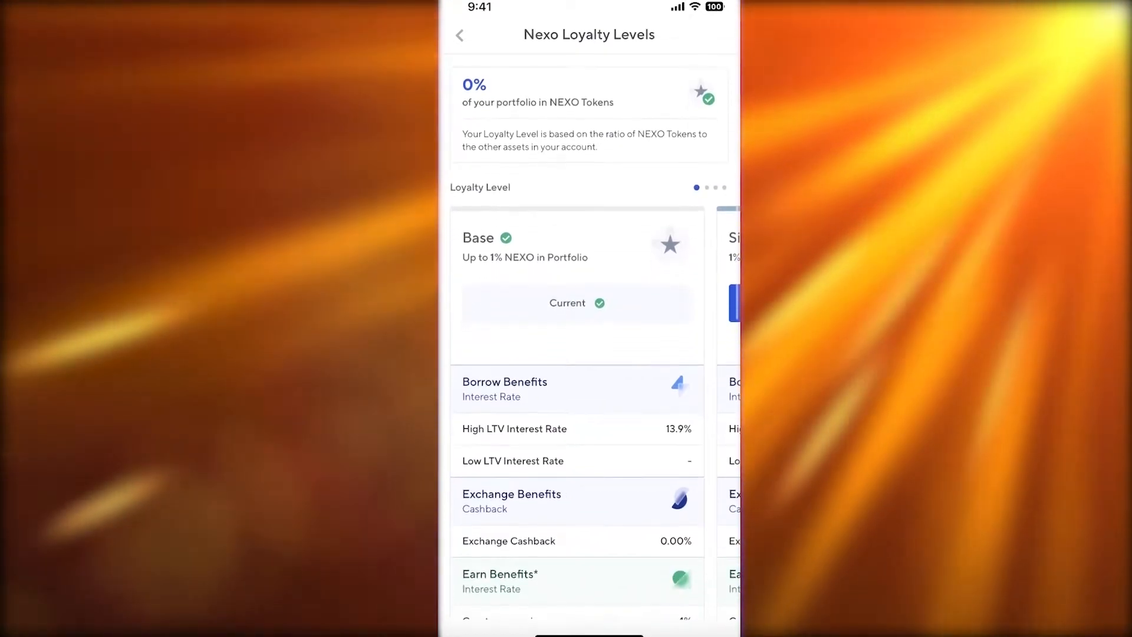
scroll("down", 3)
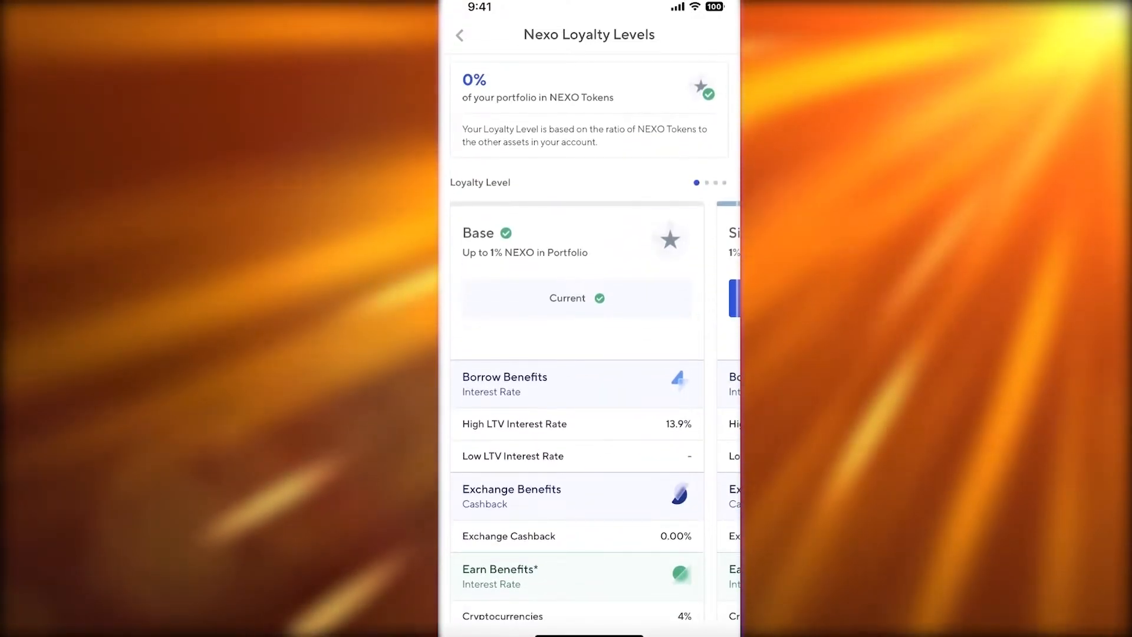
scroll("down", 3)
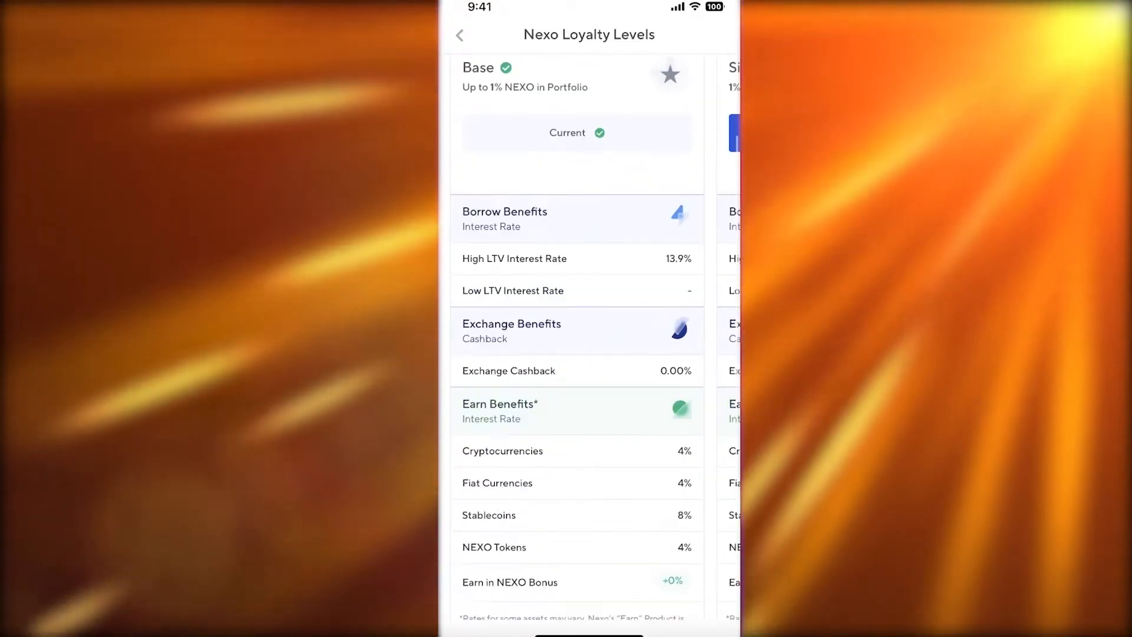
- Review the Silver and Platinum tier benefits, then return to My Profile
scroll("down", 3)
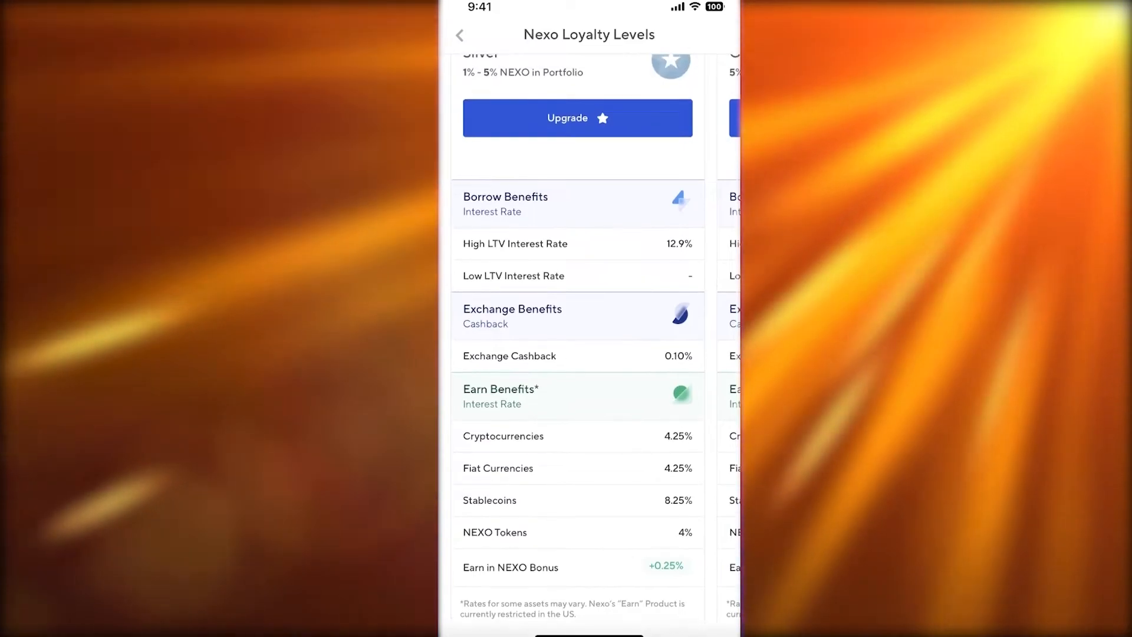
scroll("down", 3)
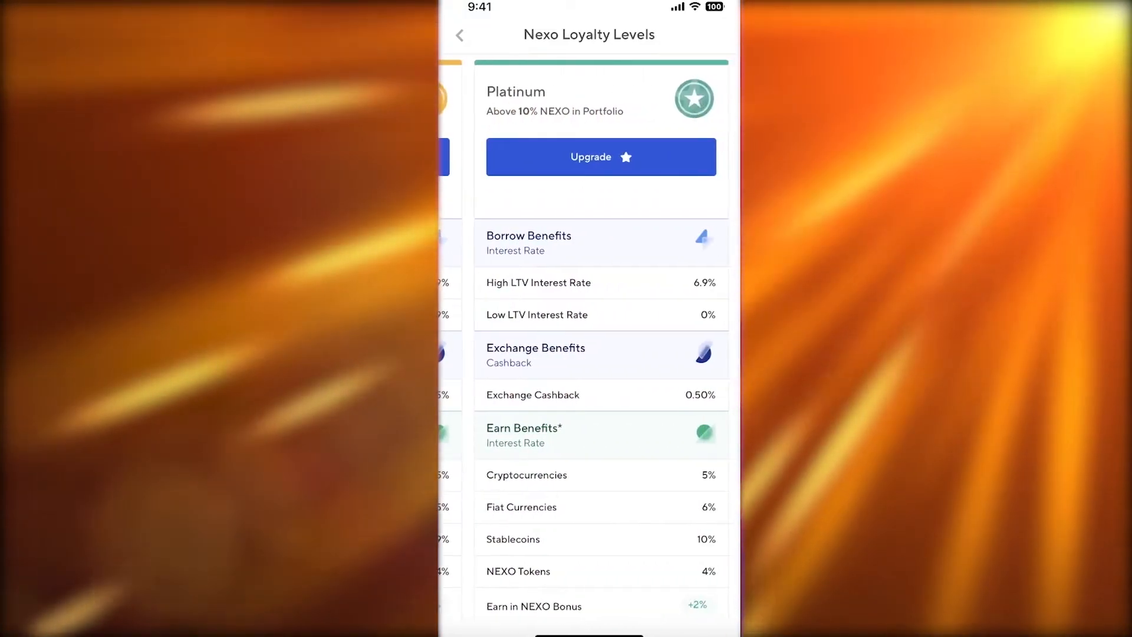
scroll("down", 3)
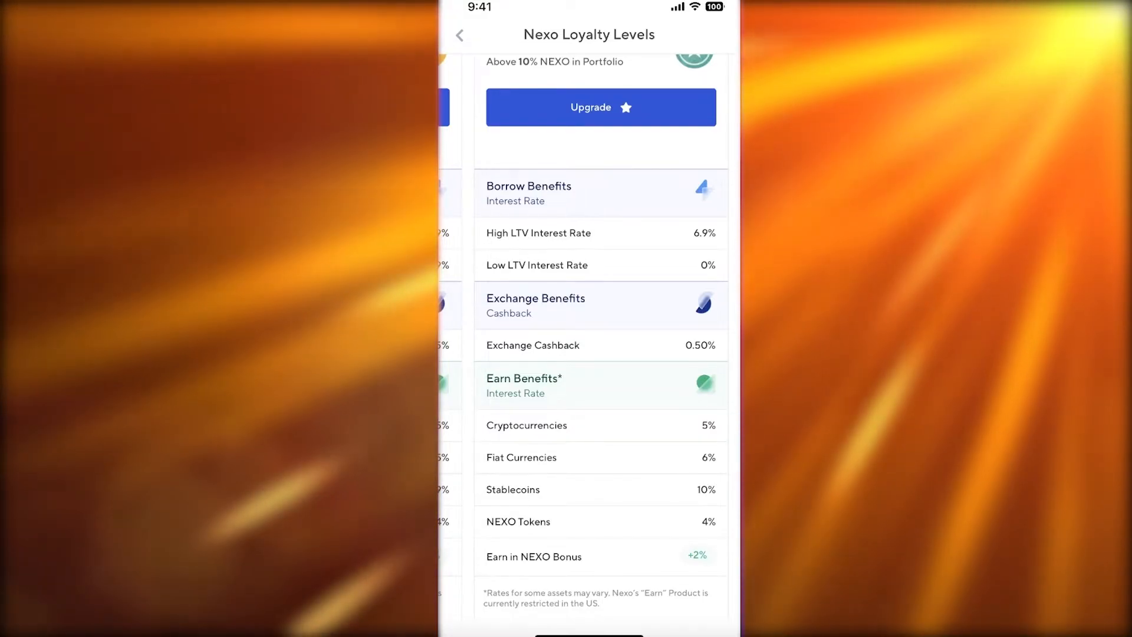
left_click(459, 34)
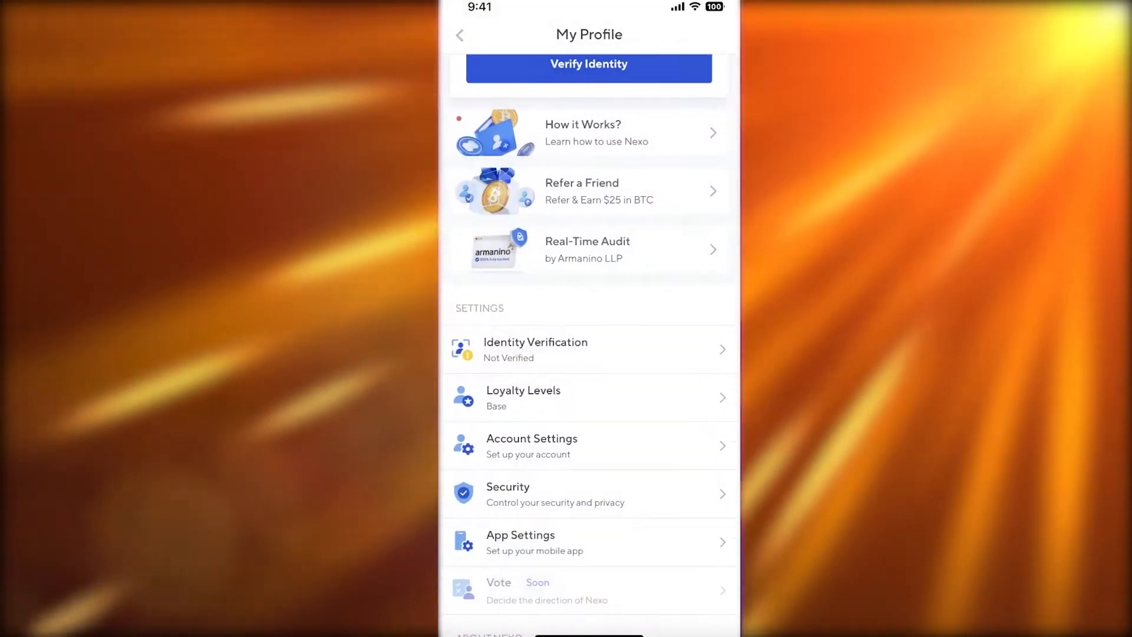
- Return to the Dashboard and go into the Wallet asset list
left_click(459, 34)
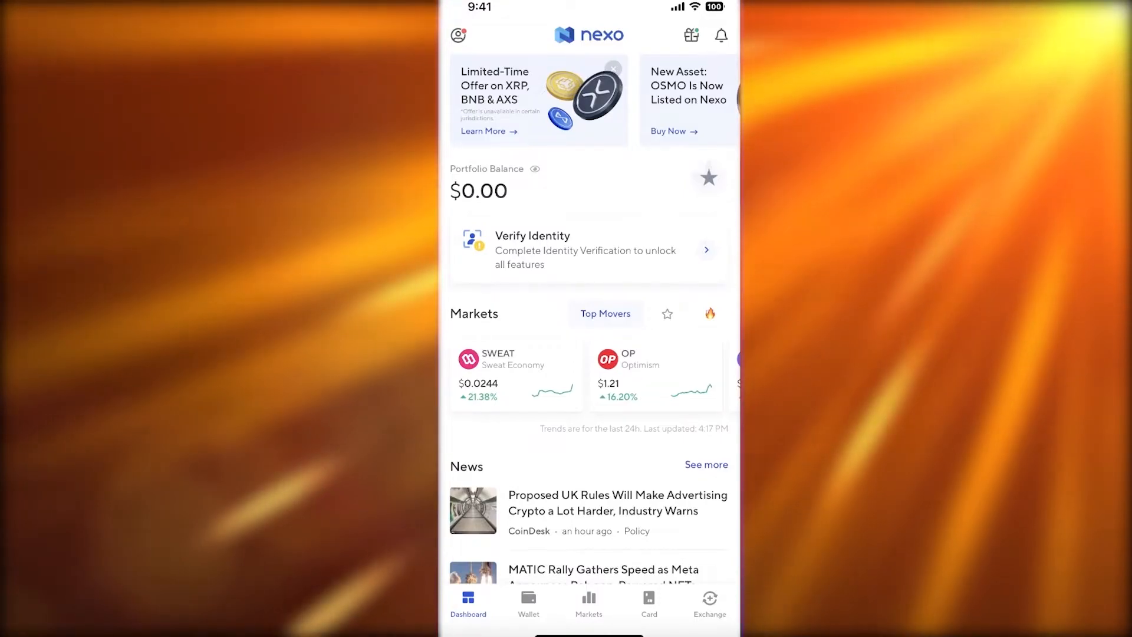
scroll("down", 3)
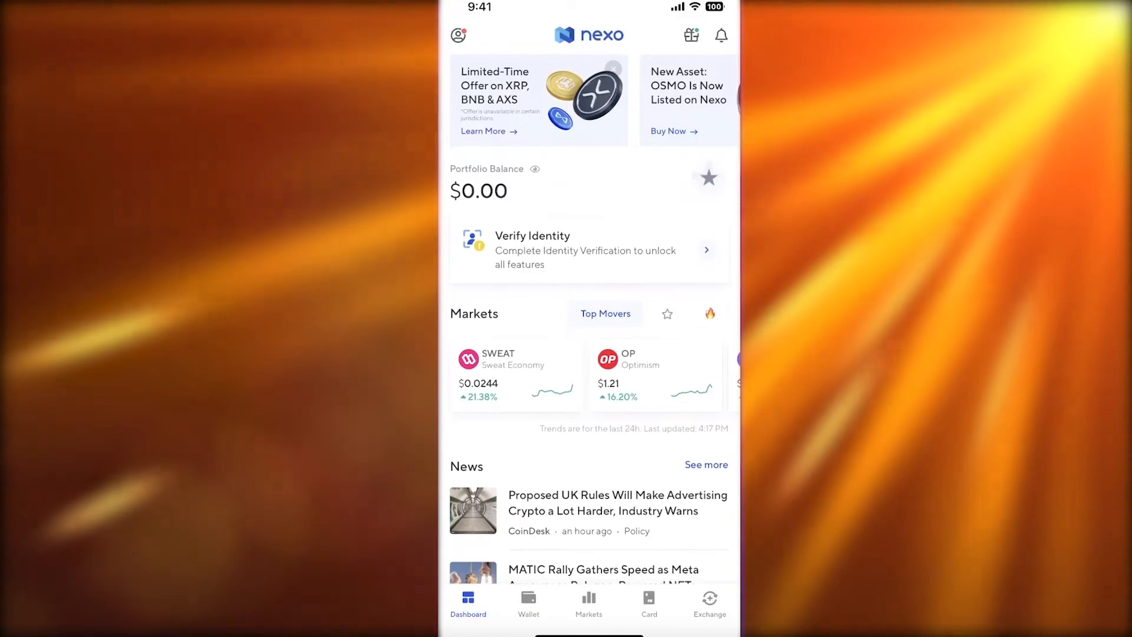
left_click(529, 604)
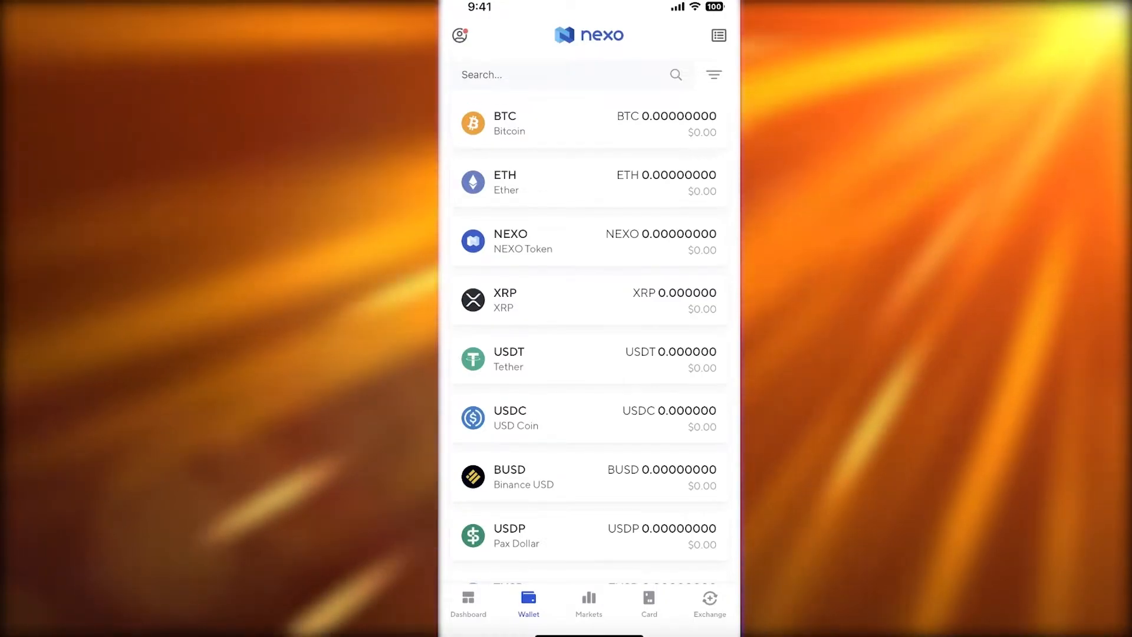
- View the Identity Verification checklist, then land on the USD Coin holdings page
scroll("down", 3)
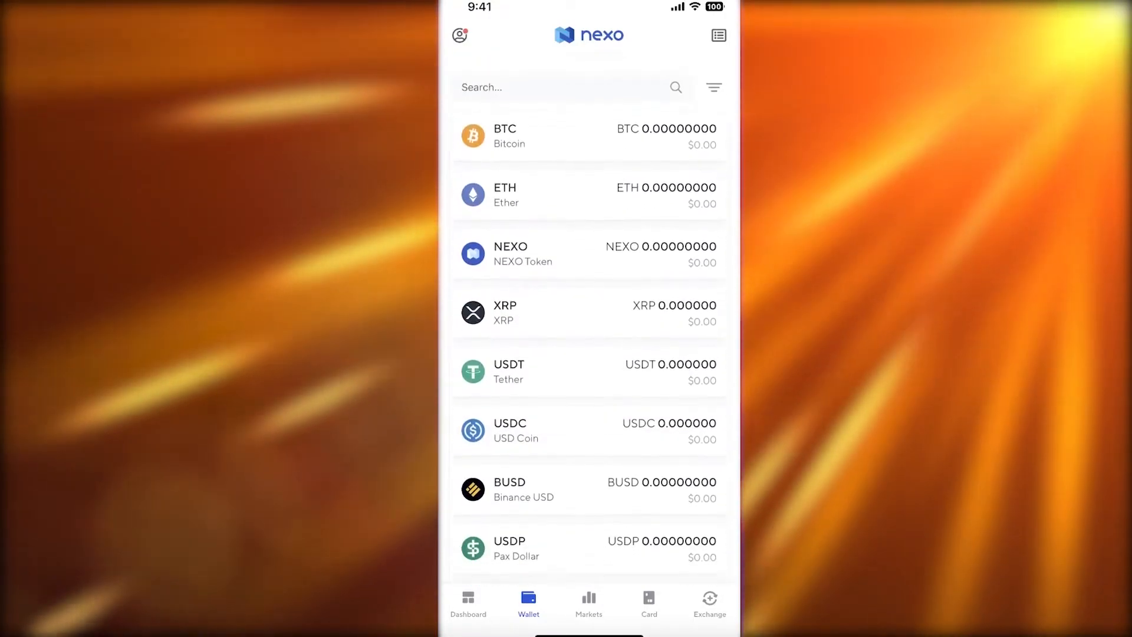
left_click(567, 87)
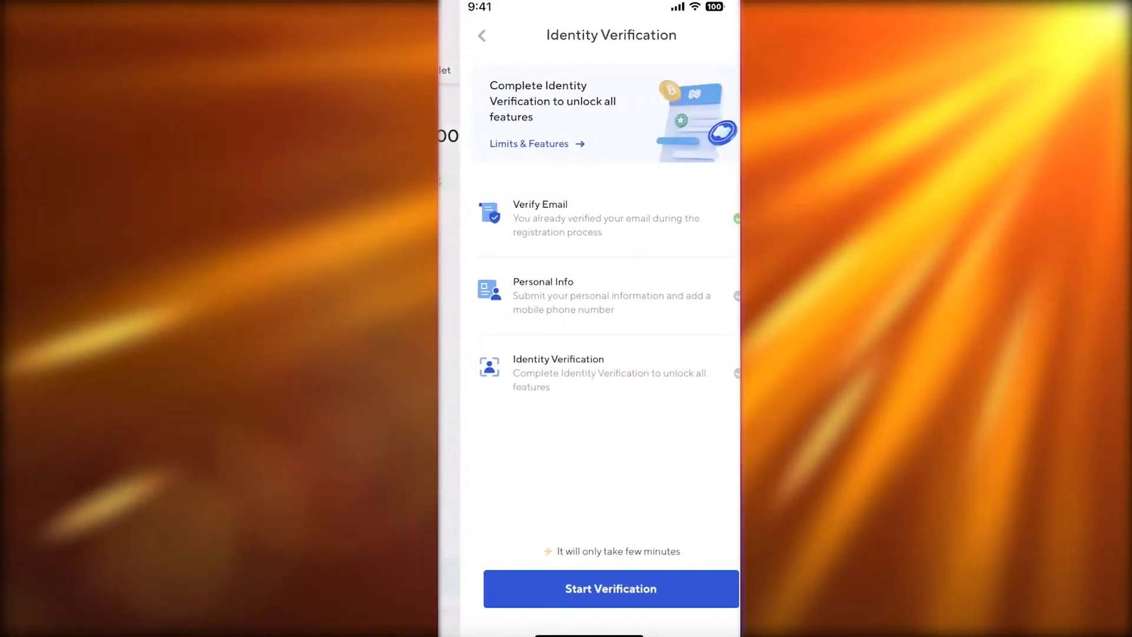
left_click(481, 35)
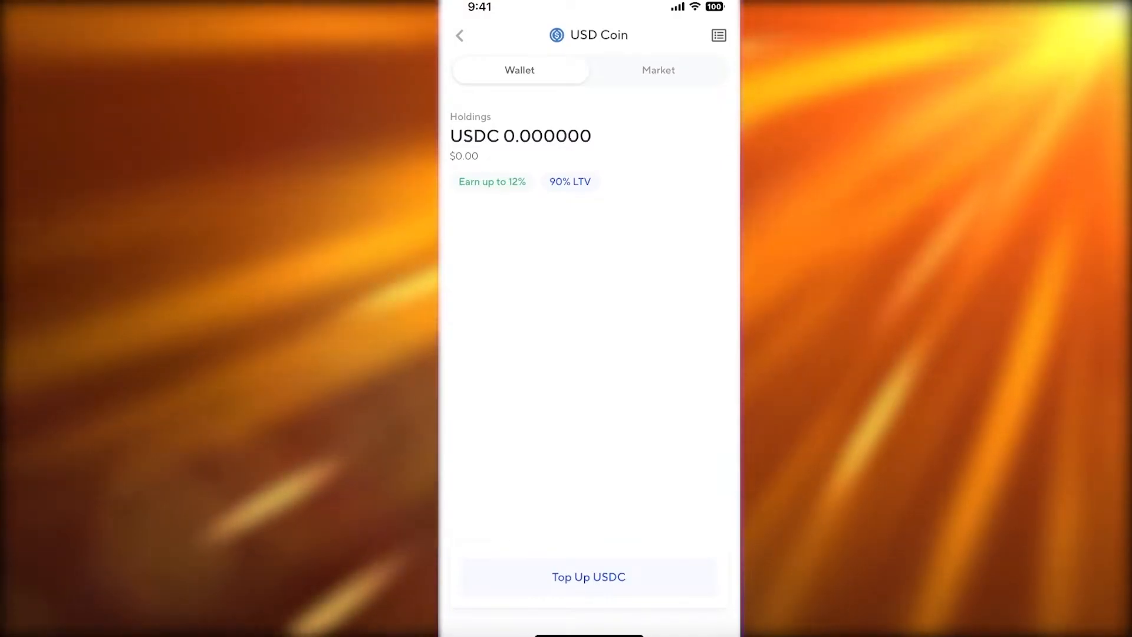
- Open Bitcoin's holdings page and switch to its Market view
left_click(459, 34)
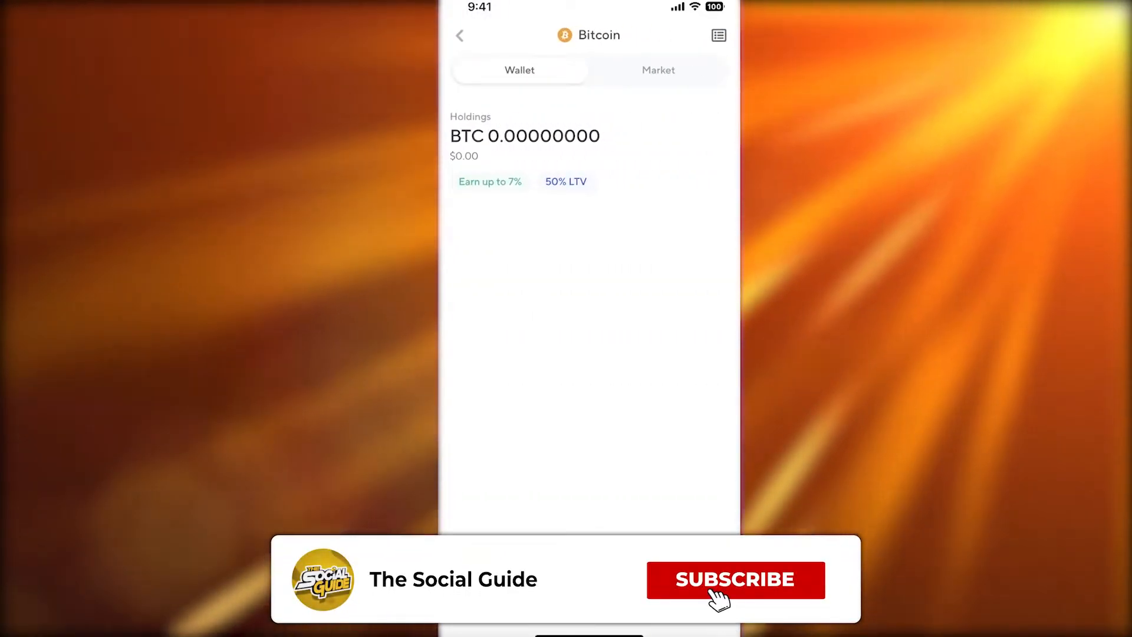
left_click(735, 579)
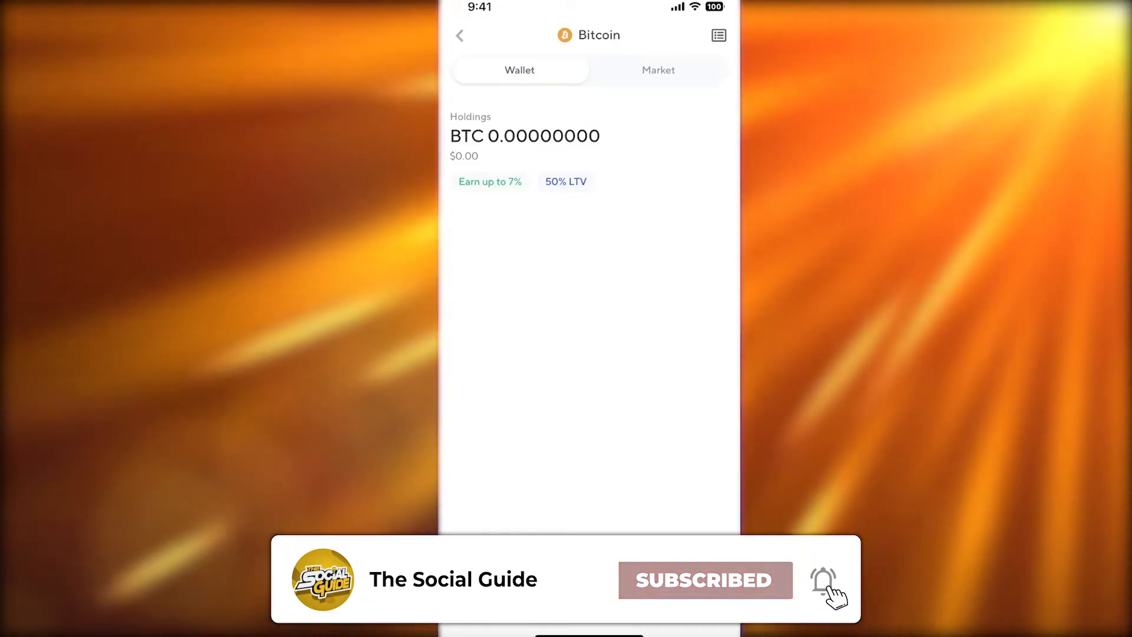
left_click(657, 70)
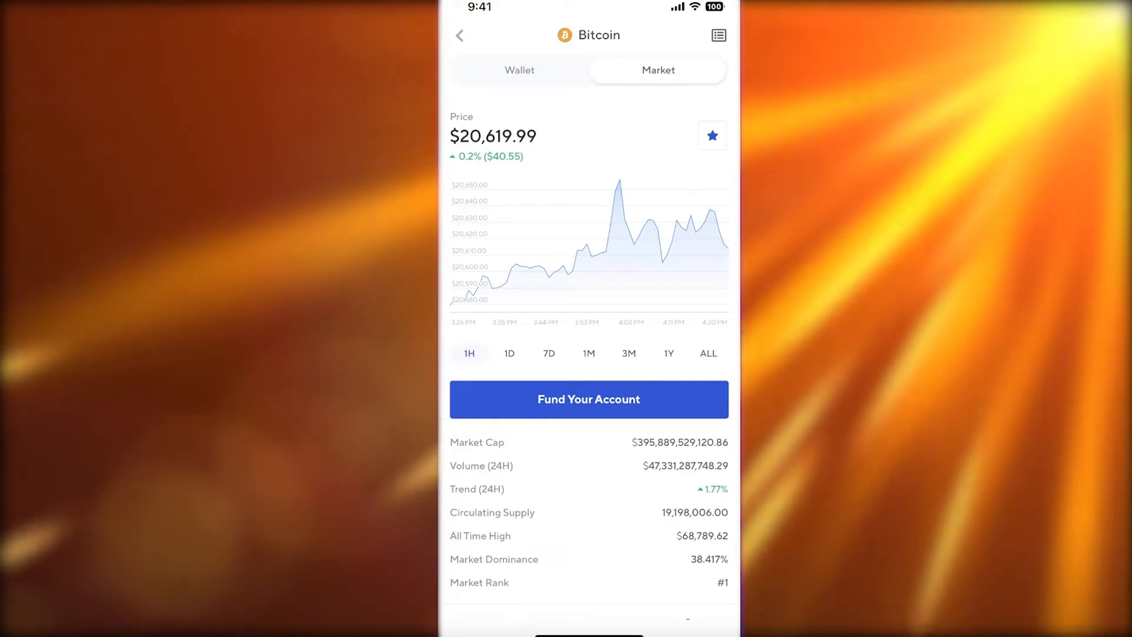
- Browse Bitcoin's market statistics and news down to the XRP holdings page
scroll("down", 3)
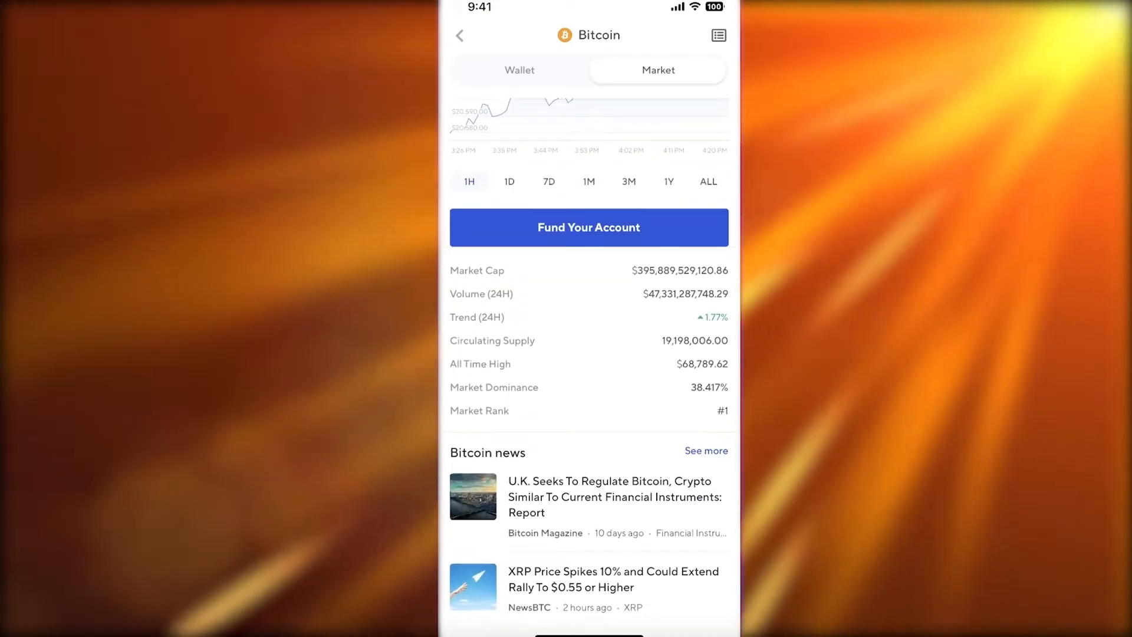
scroll("down", 3)
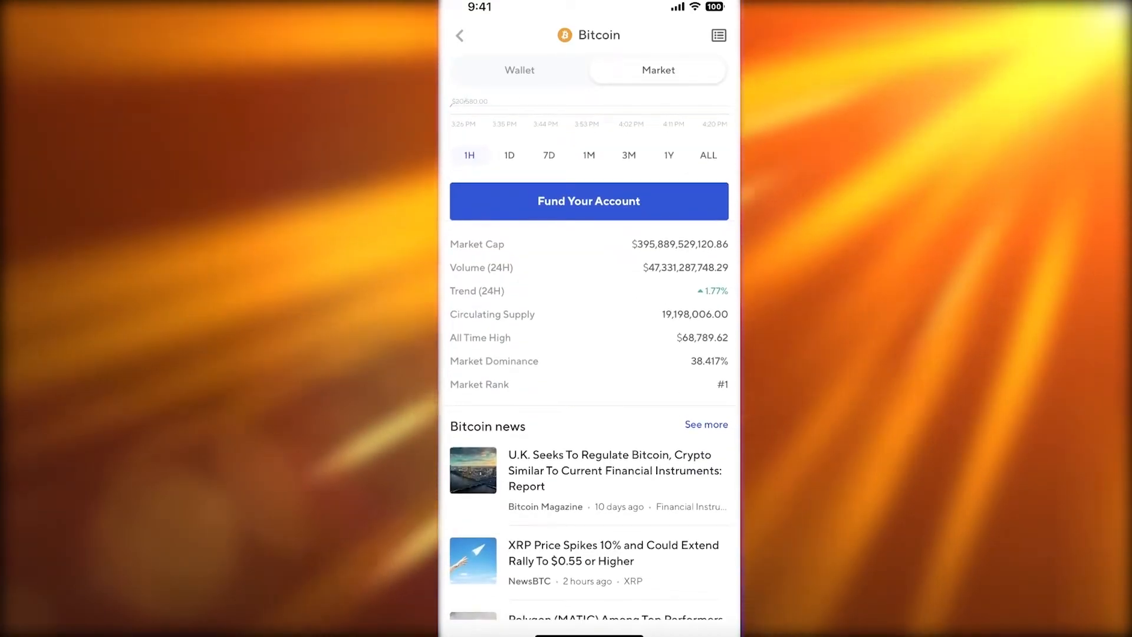
scroll("down", 3)
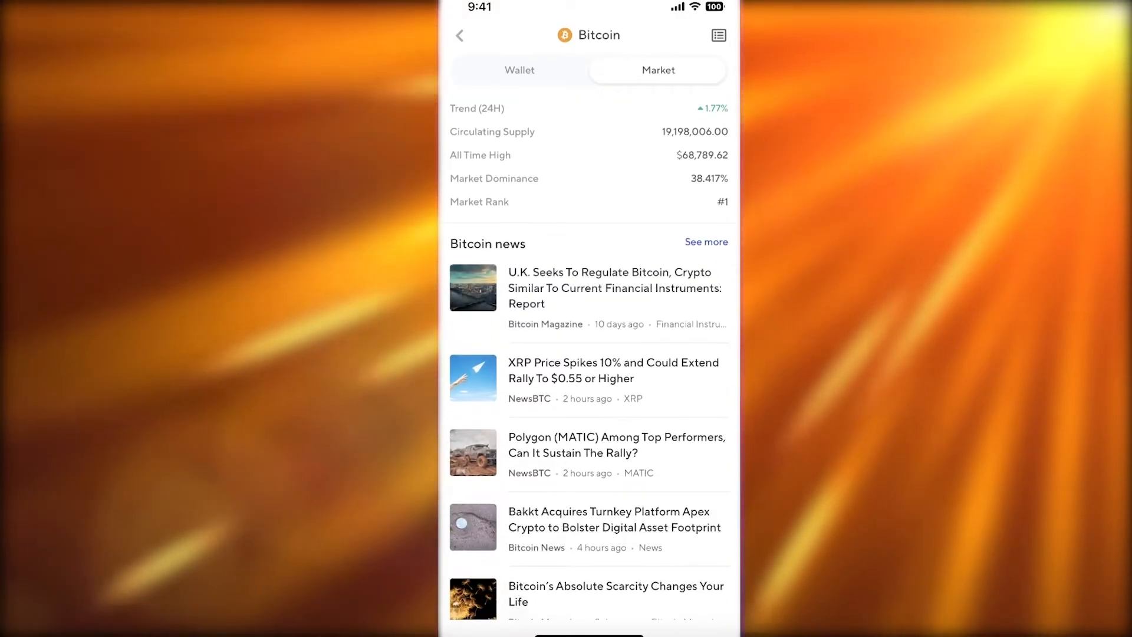
scroll("down", 3)
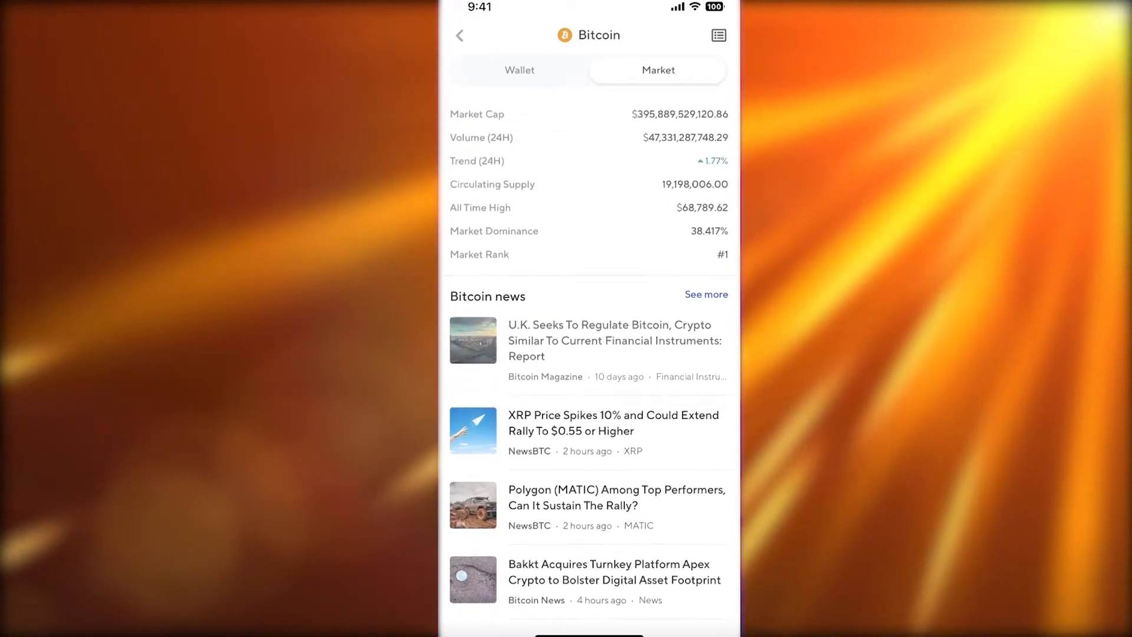
scroll("down", 3)
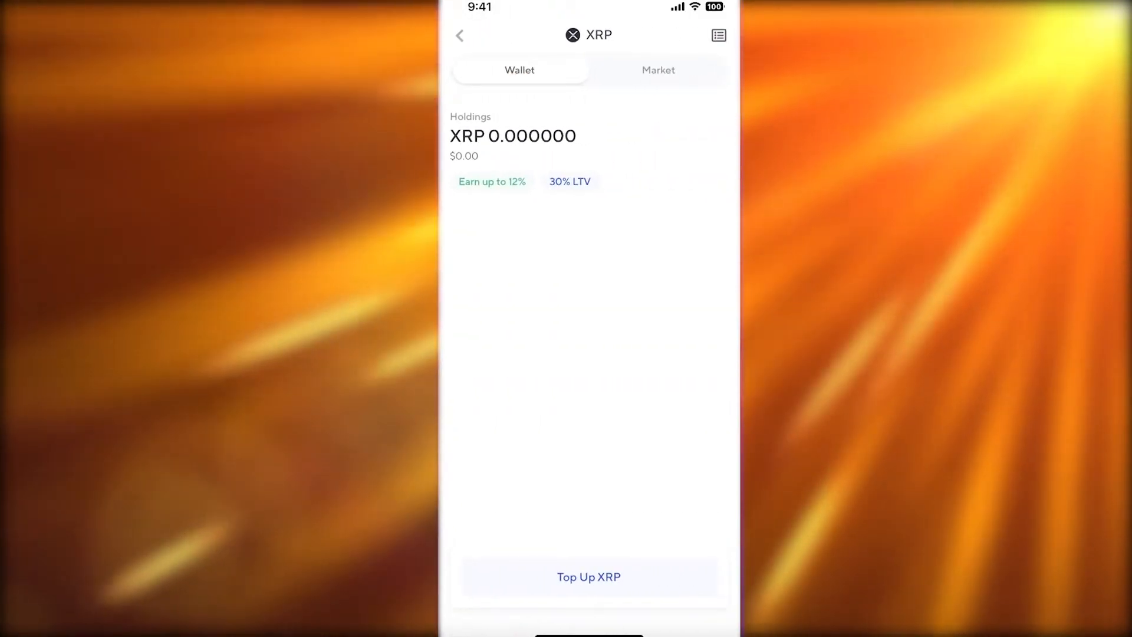
- View XRP's market price and stats, then return and browse the full Wallet asset list
left_click(658, 70)
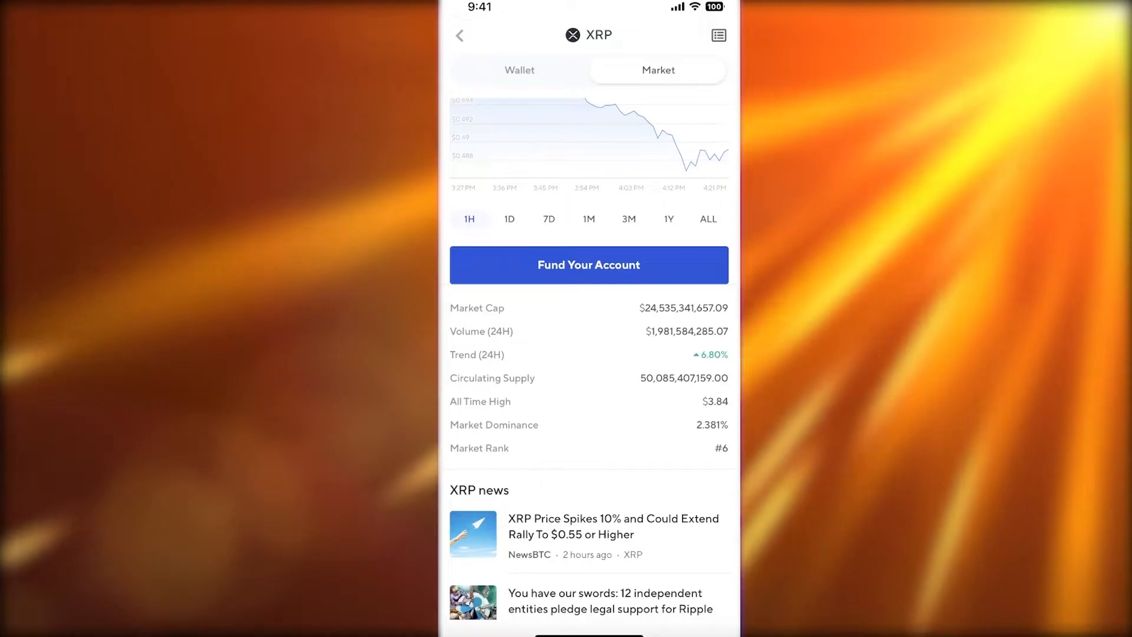
scroll("down", 3)
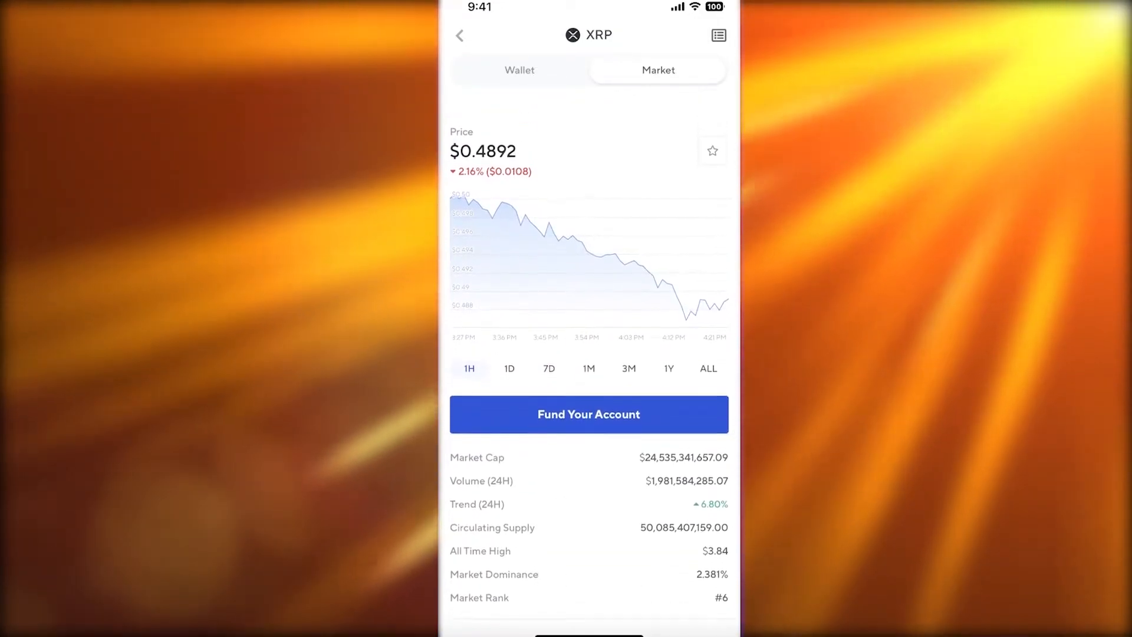
left_click(458, 34)
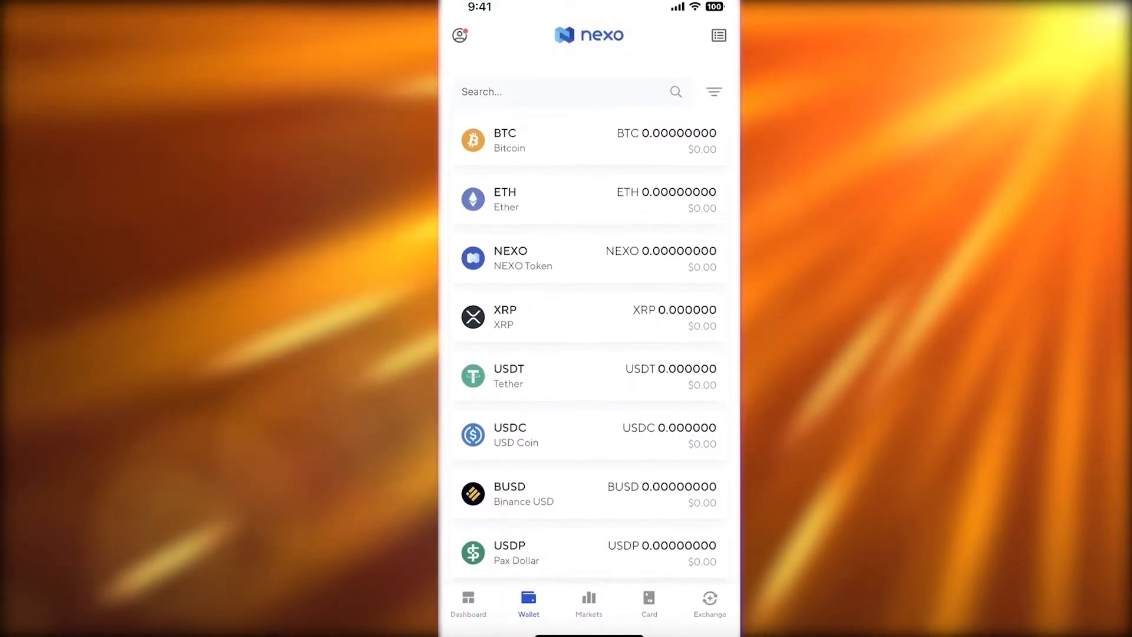
scroll("down", 3)
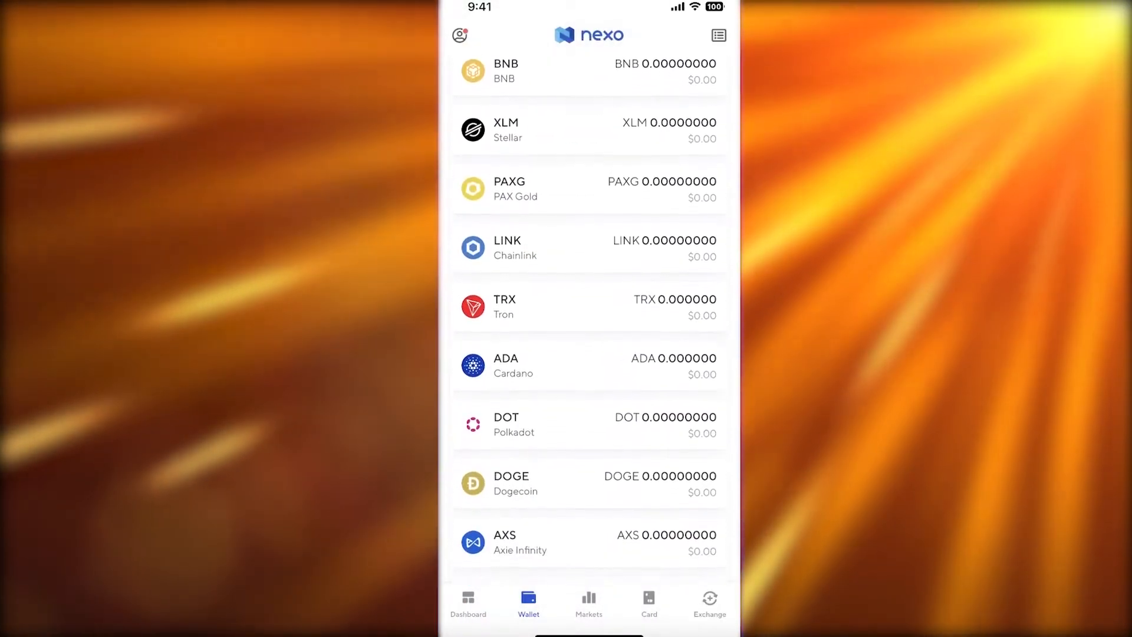
scroll("down", 3)
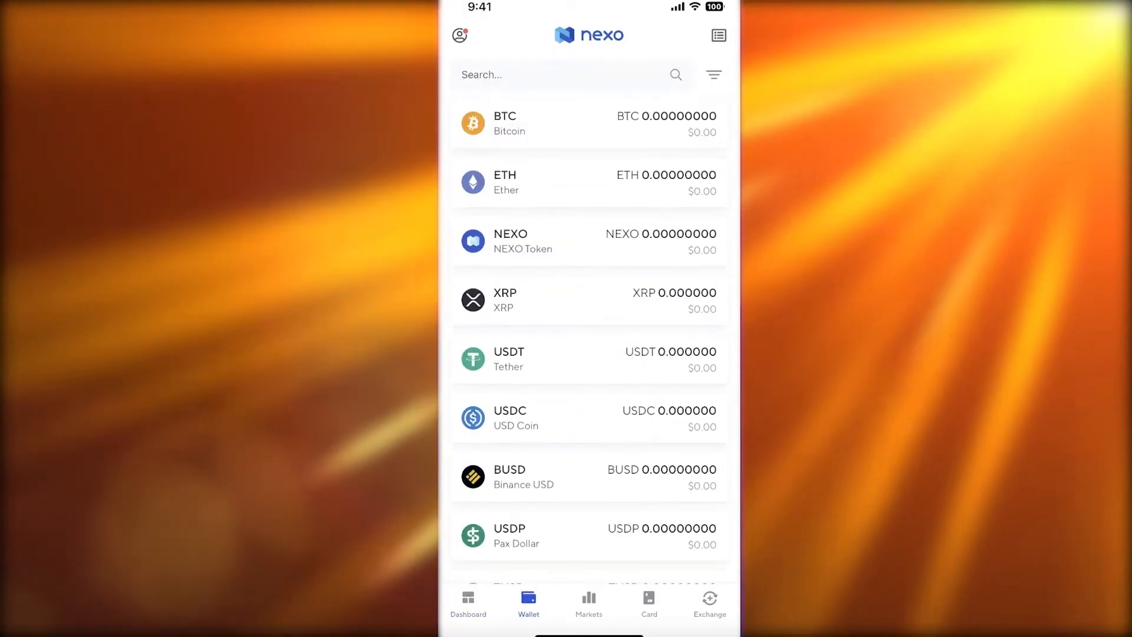
- Browse Markets including the Trending filter, then reach ApeCoin's market details
left_click(589, 604)
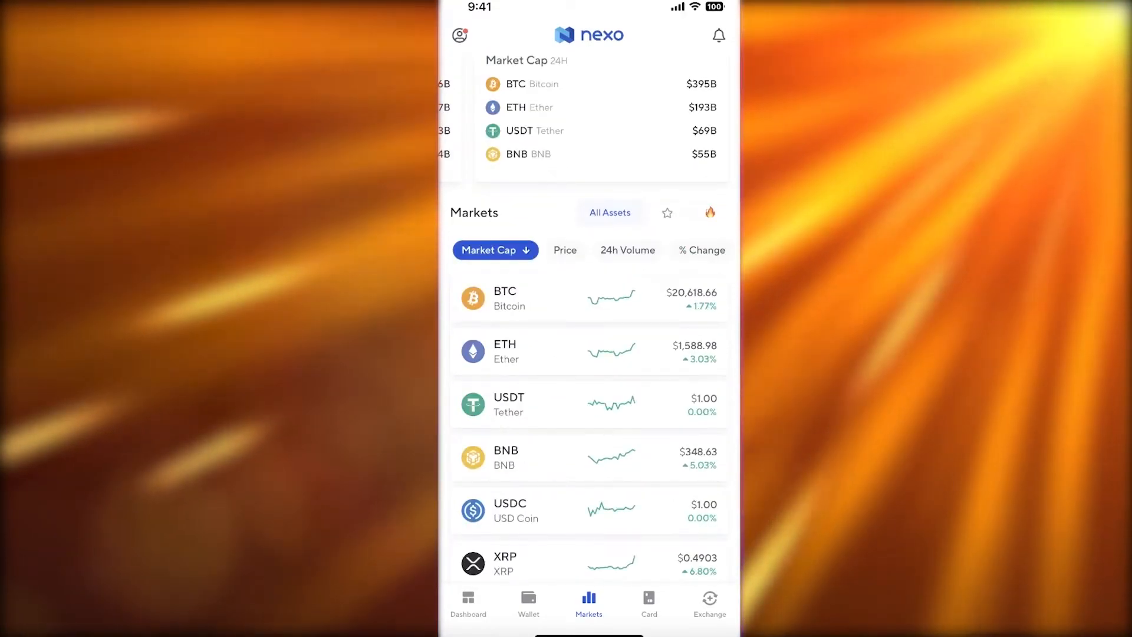
left_click(710, 212)
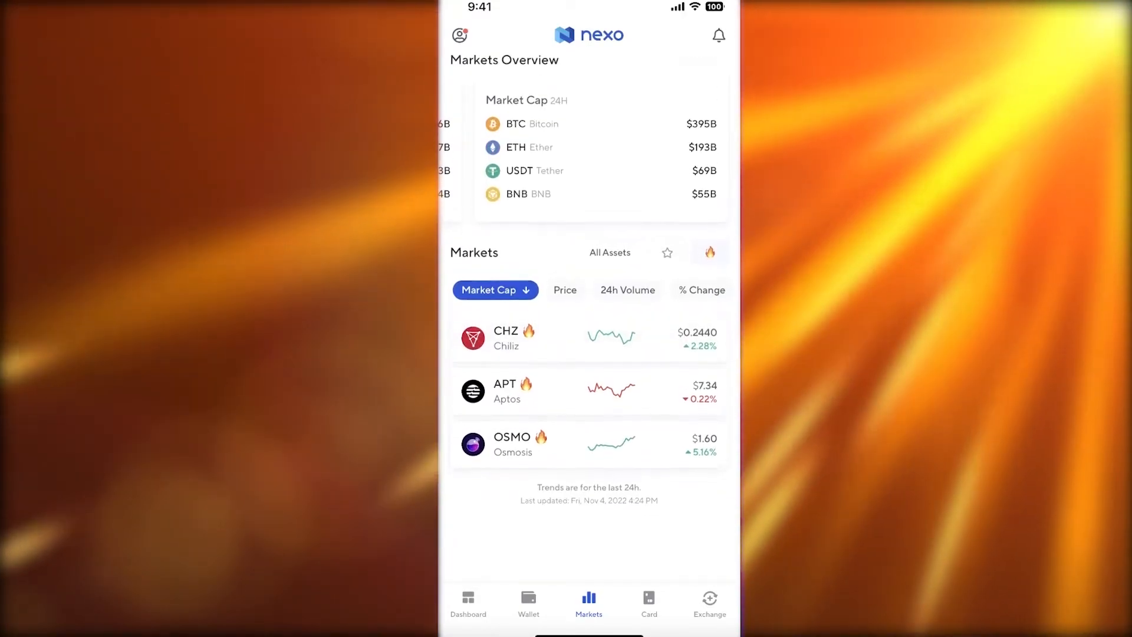
left_click(694, 294)
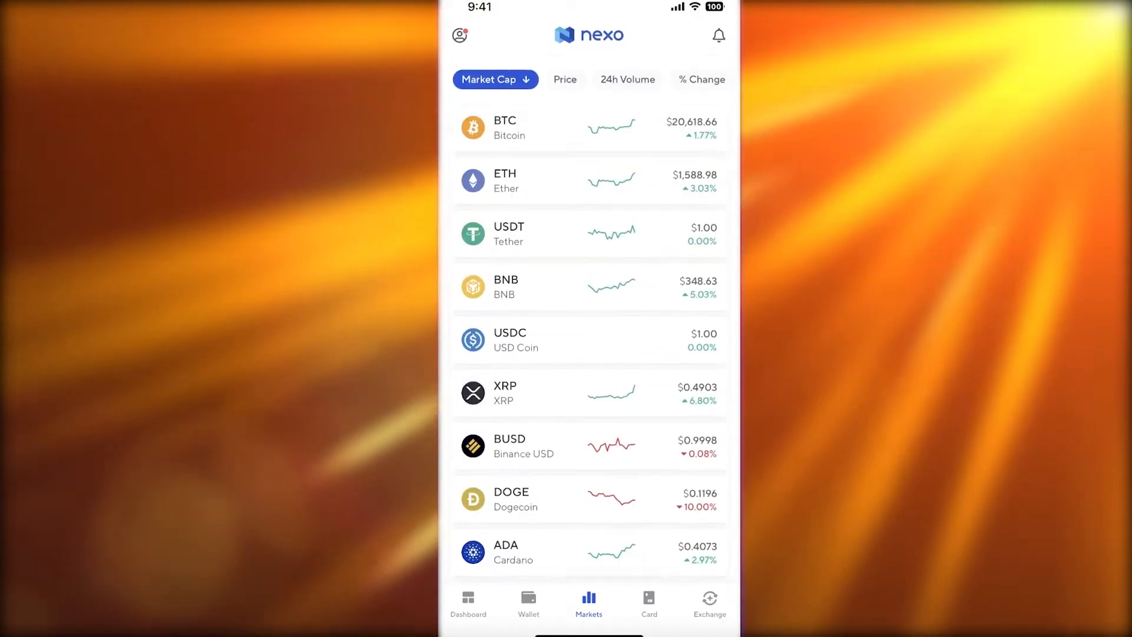
scroll("down", 3)
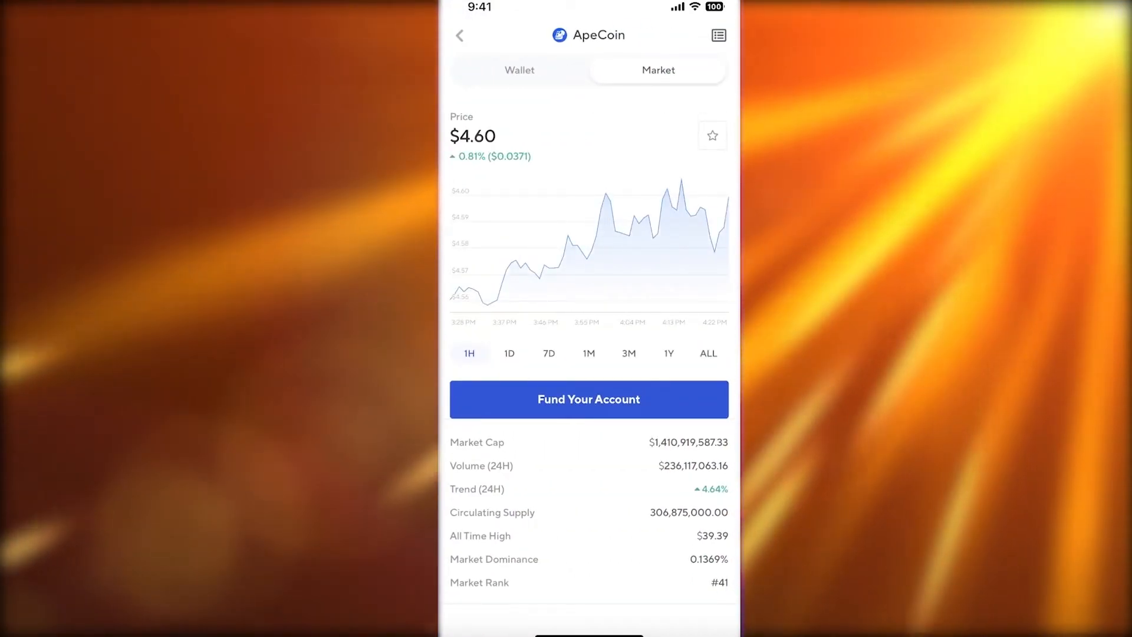
- Star ApeCoin, view it in the Markets watchlist, then go to Exchange, which requests 2FA
left_click(711, 136)
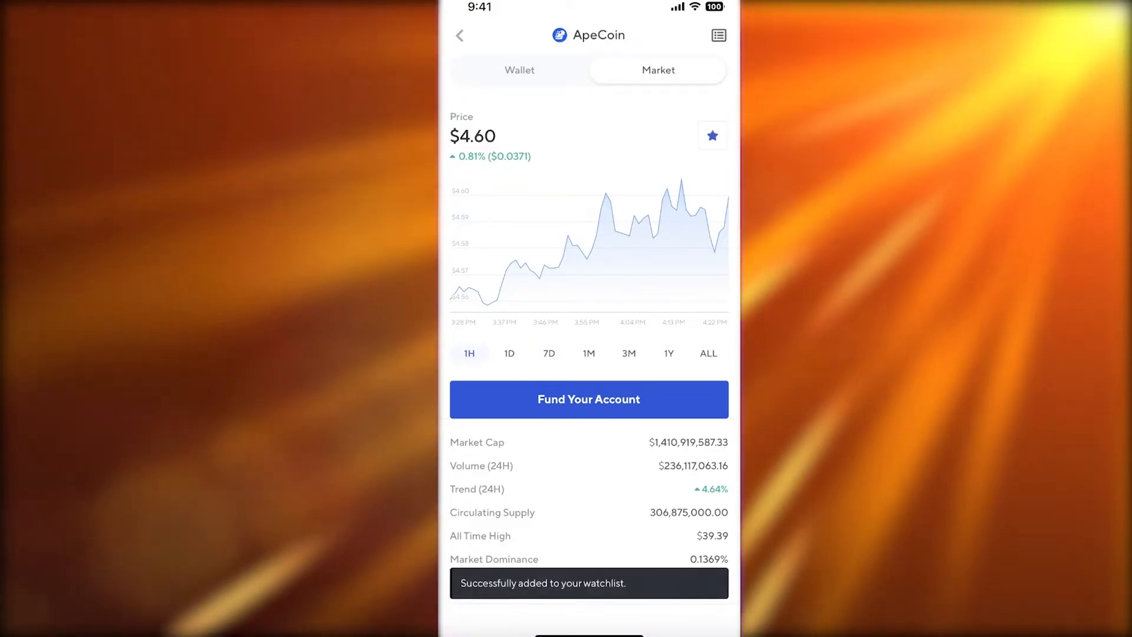
left_click(459, 34)
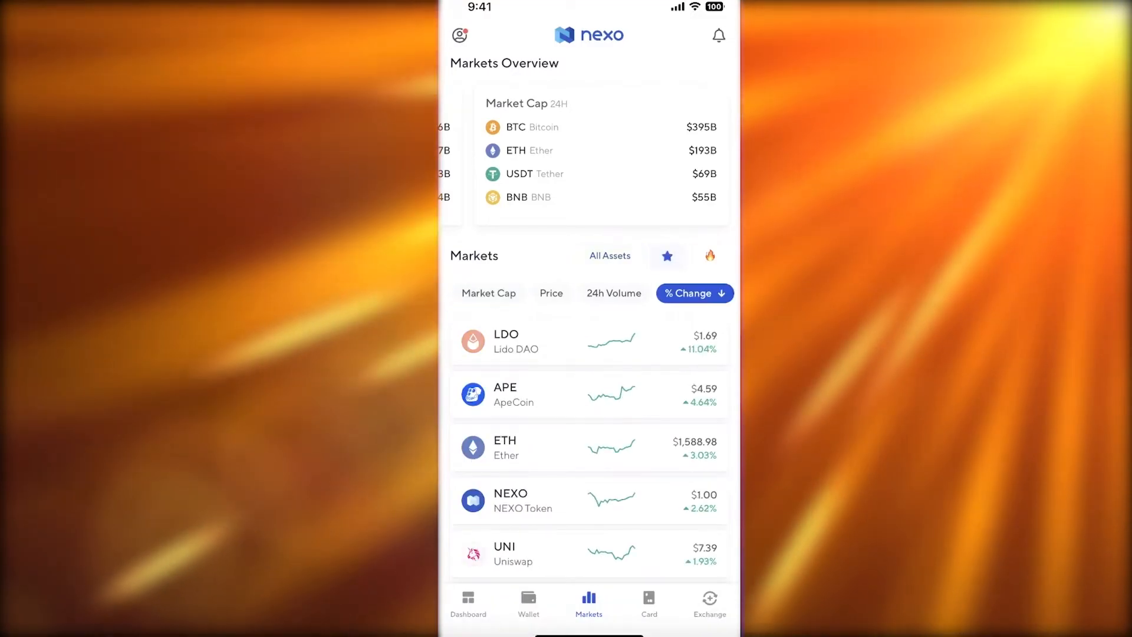
scroll("down", 3)
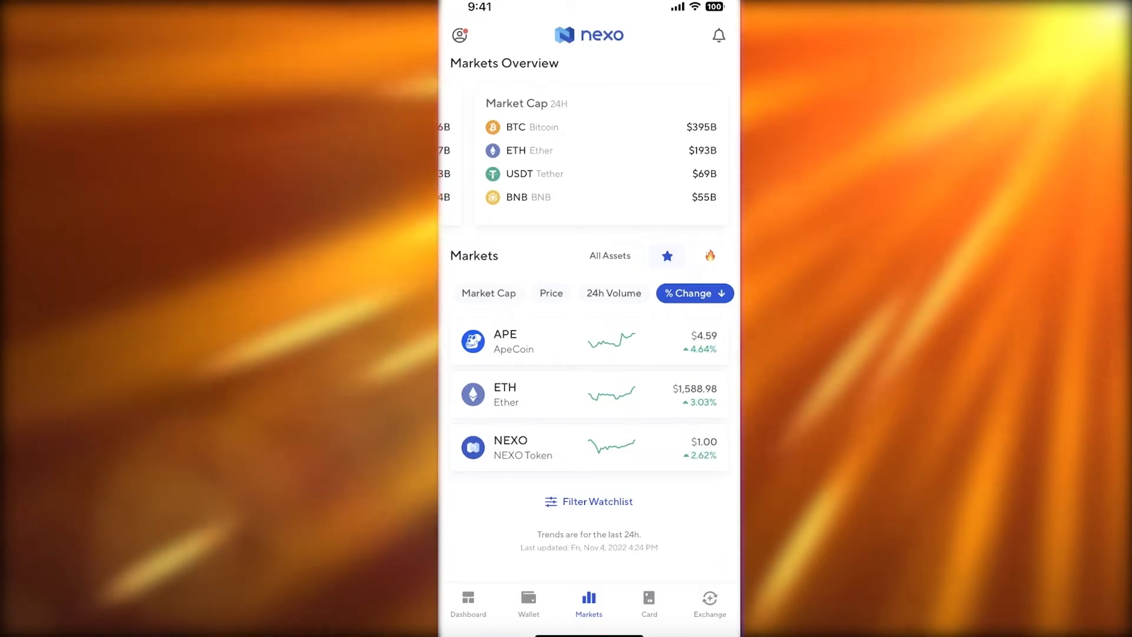
left_click(708, 603)
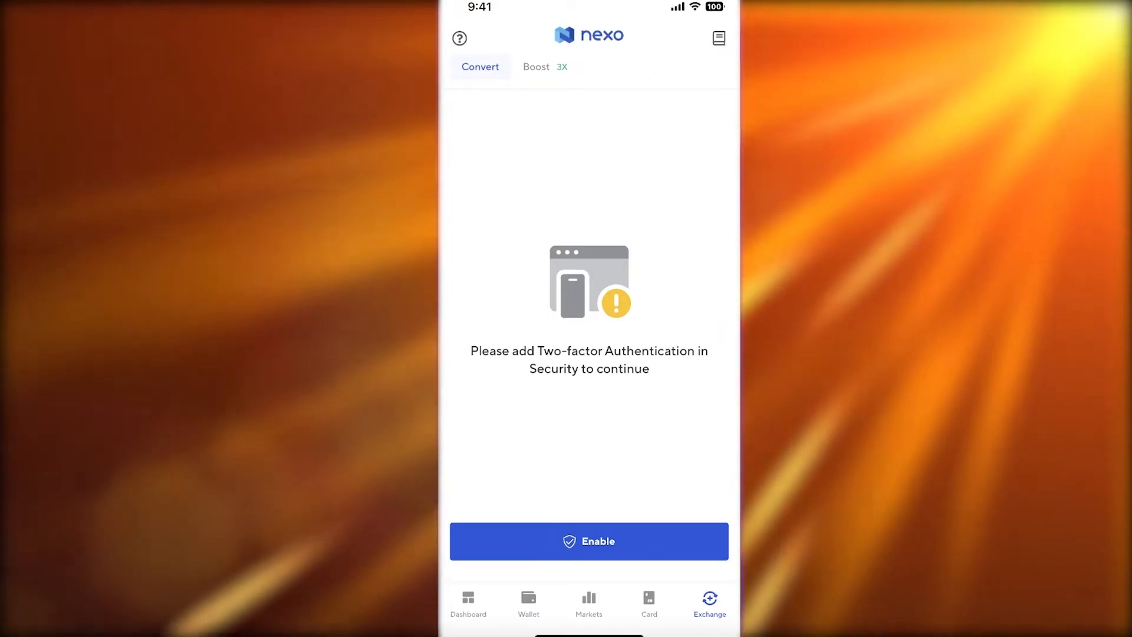
- Enable two-factor via Google Authenticator / Authy and copy the authentication secret
left_click(588, 541)
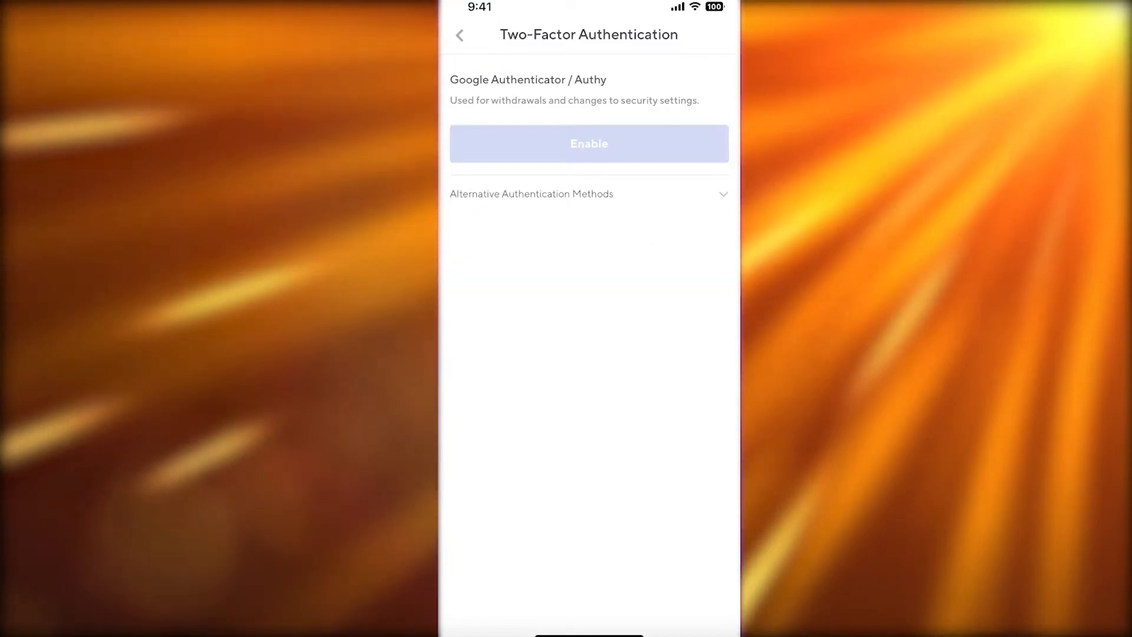
left_click(588, 143)
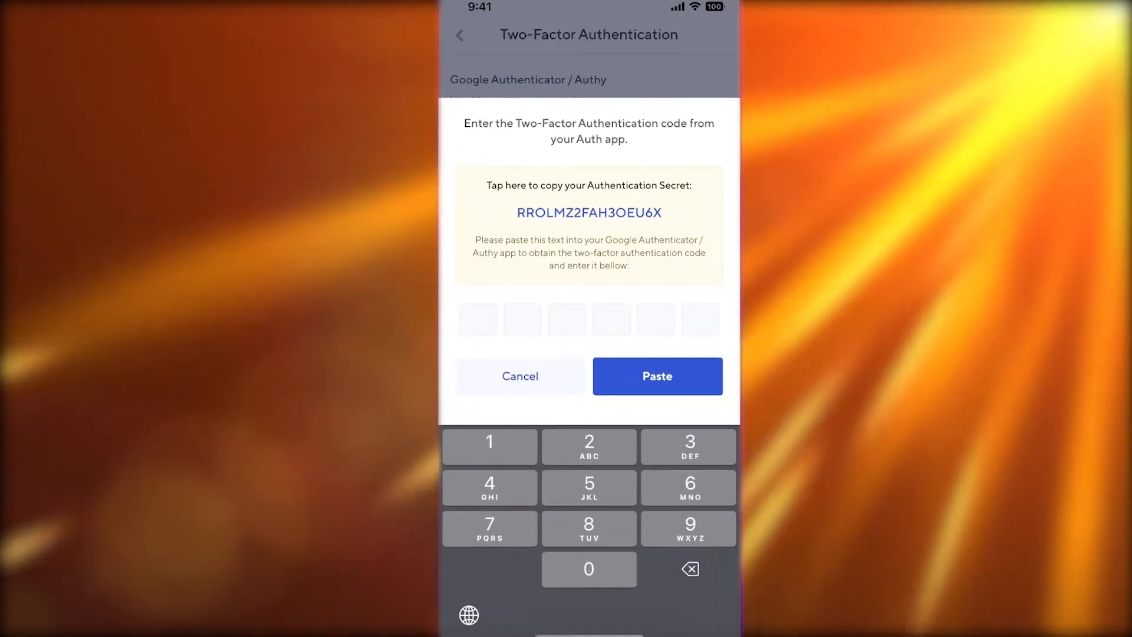
left_click(587, 213)
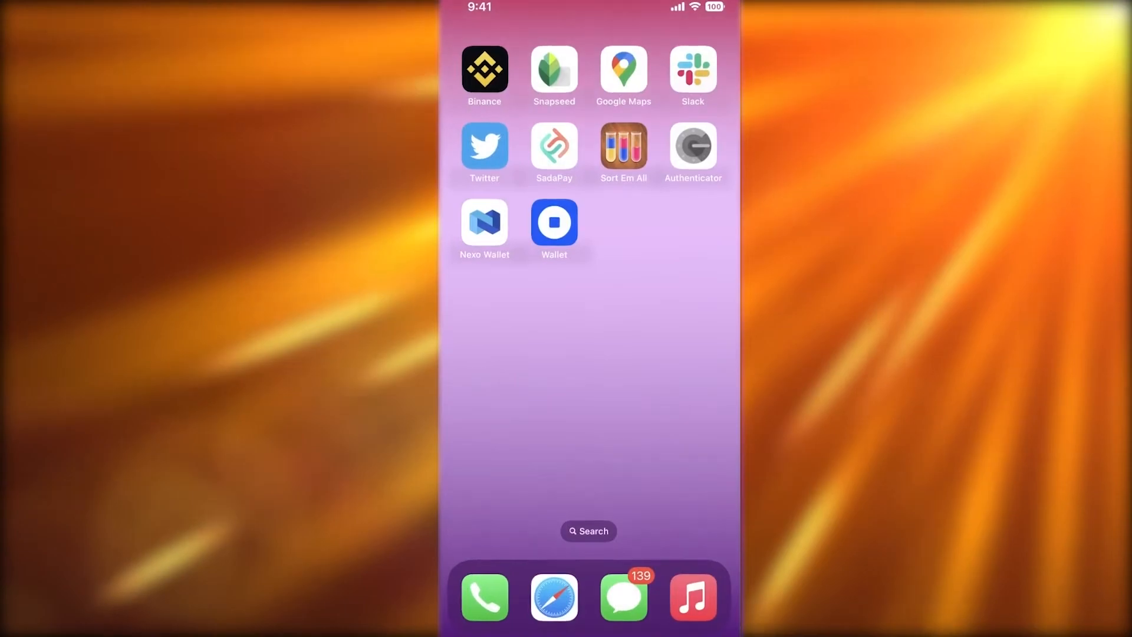
- View Google Authenticator's Export accounts screen, then return to Nexo's two-factor prompt
left_click(691, 147)
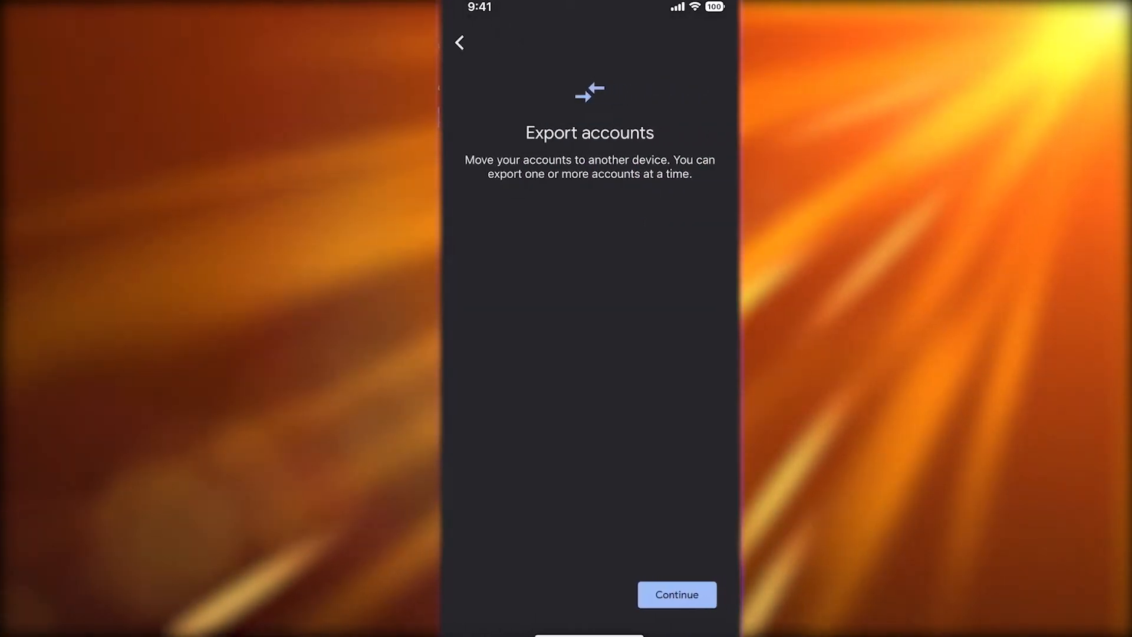
left_click(676, 594)
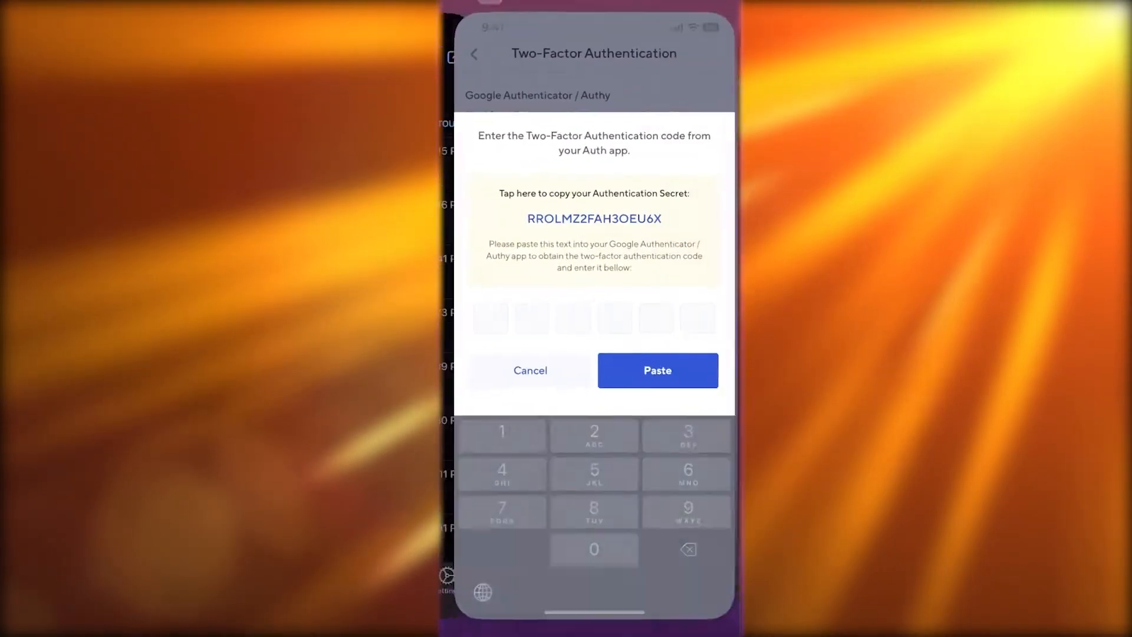
- Cancel the 2FA code prompt, see Boost region-disabled, and return to the Dashboard
left_click(529, 370)
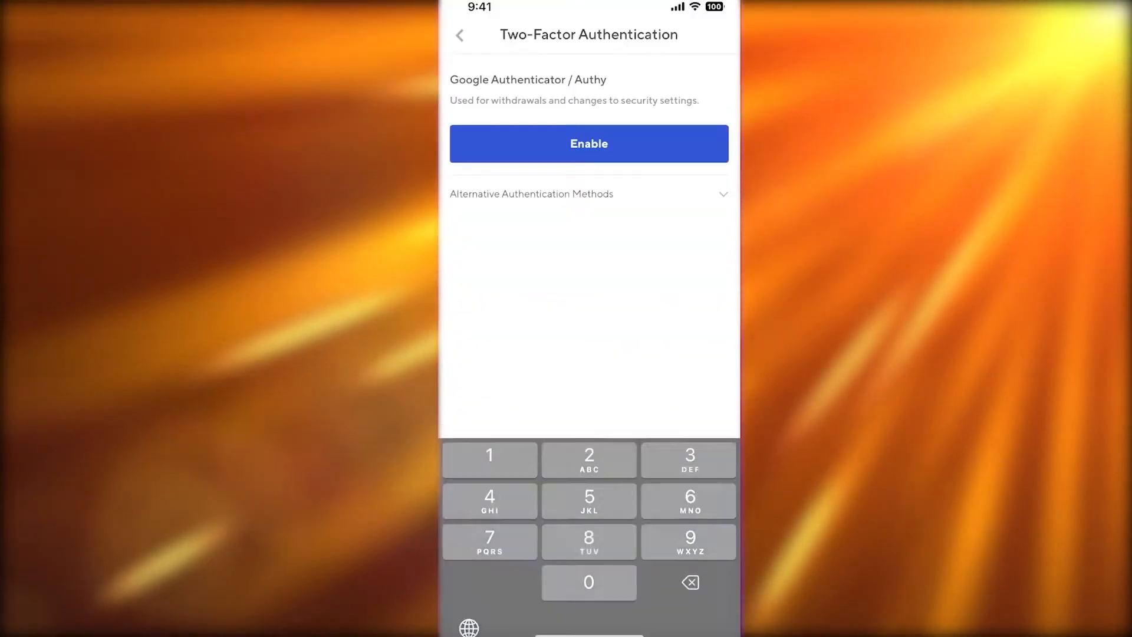
left_click(459, 34)
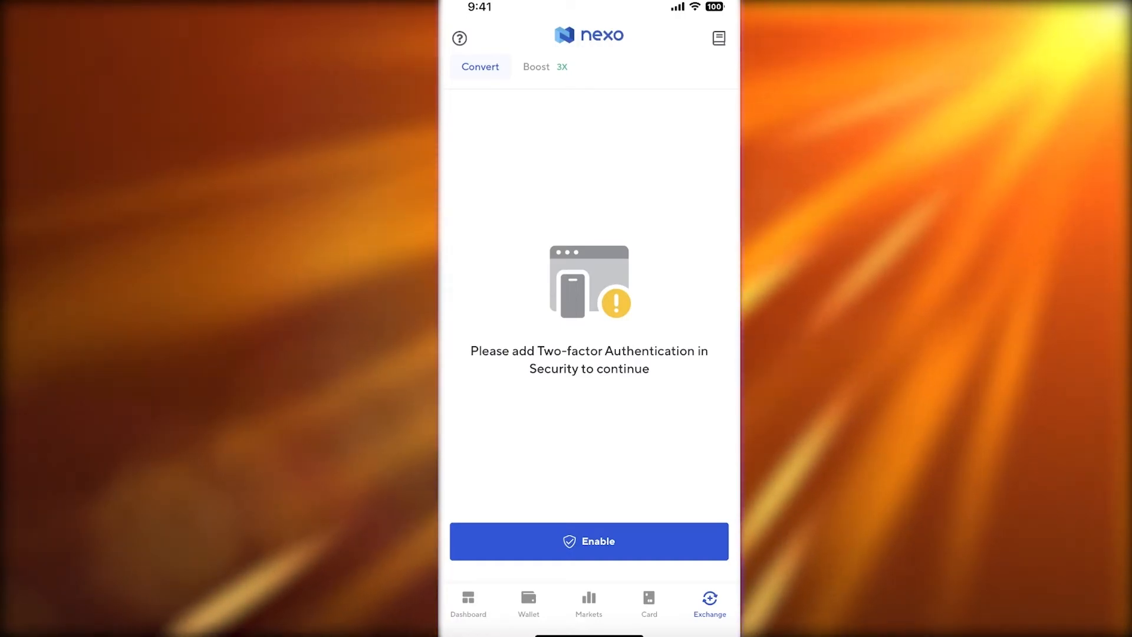
left_click(546, 66)
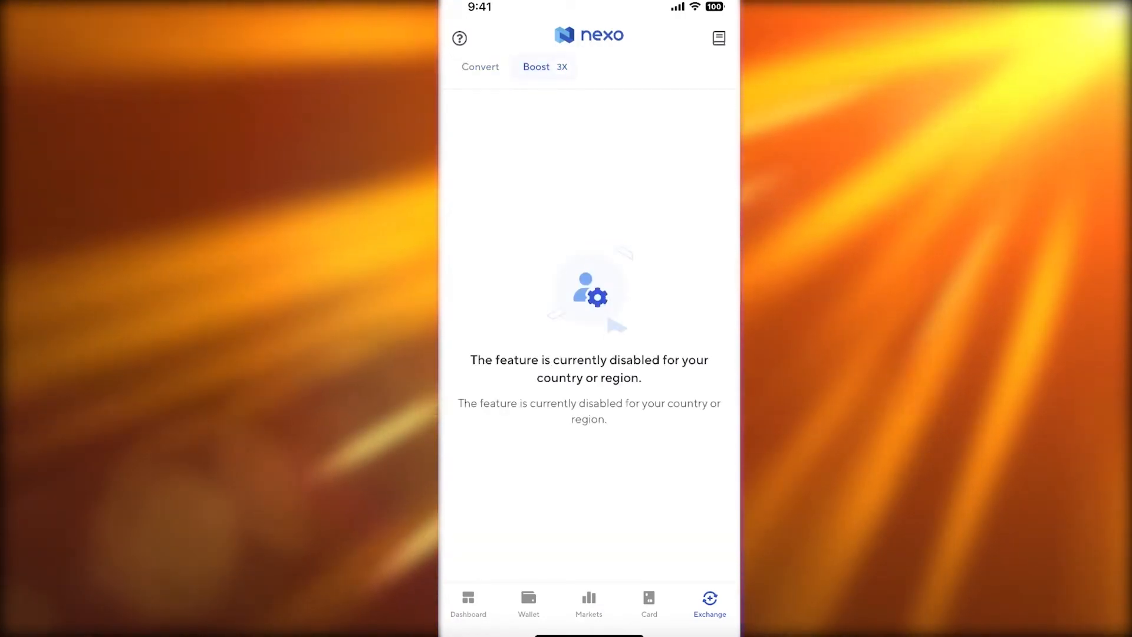
left_click(468, 602)
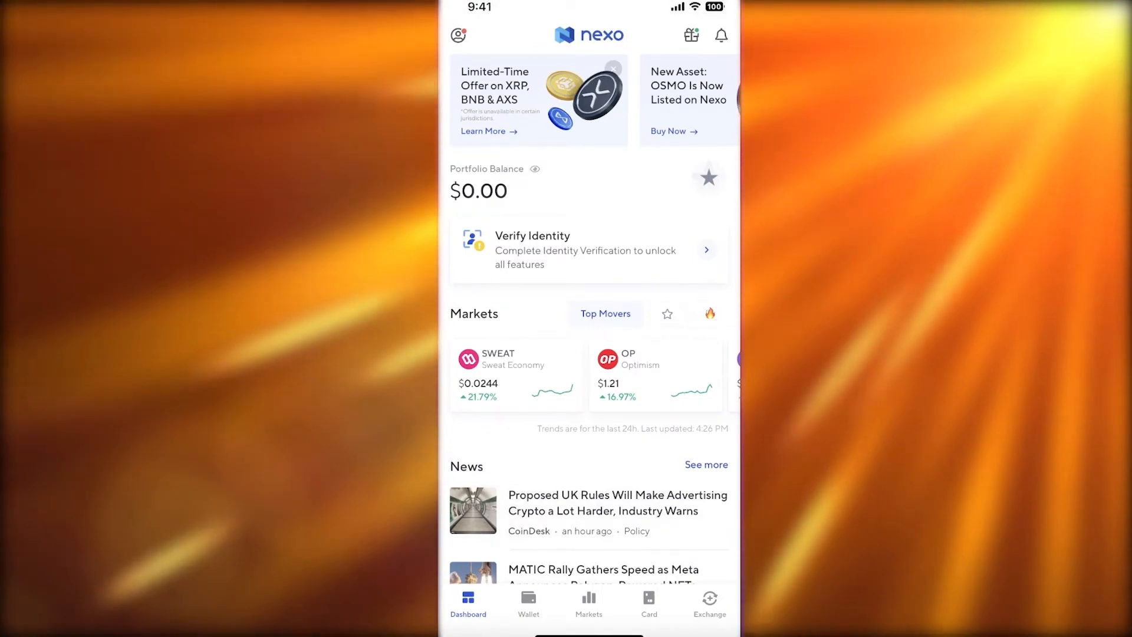
- Scroll the Dashboard news feed down to the $0.00 crypto, savings and credit line totals
scroll("down", 3)
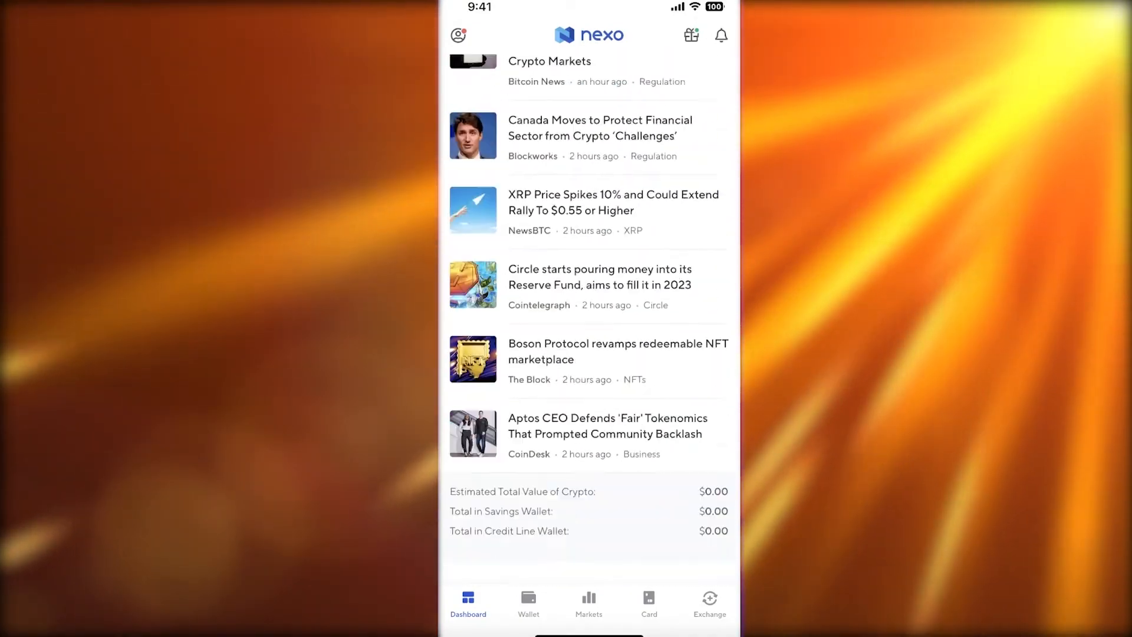
scroll("down", 3)
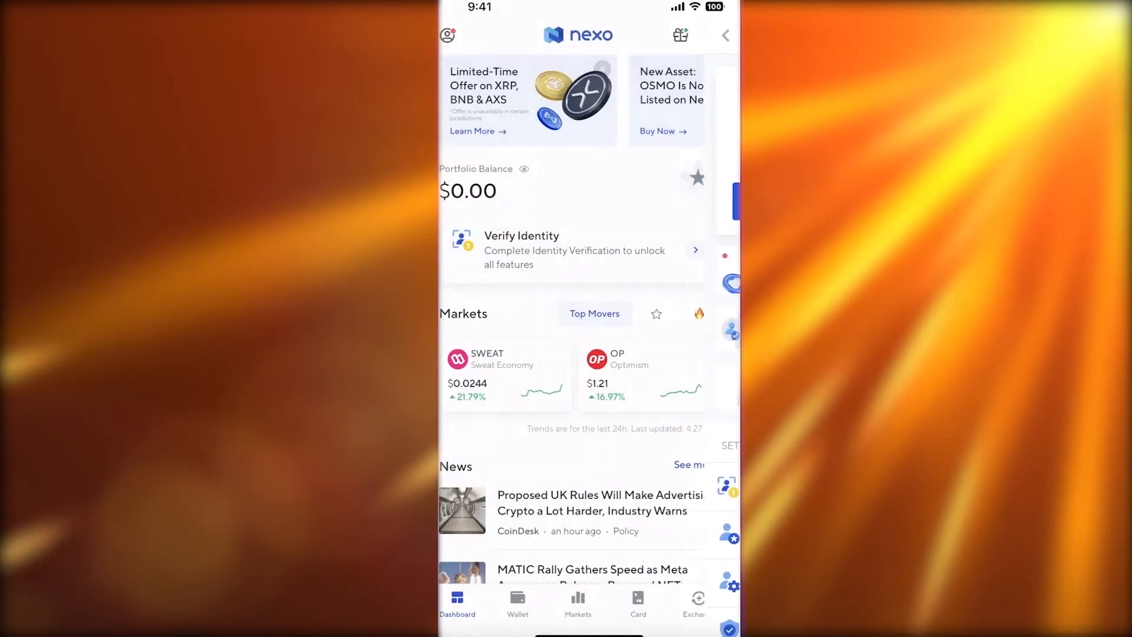
left_click(573, 249)
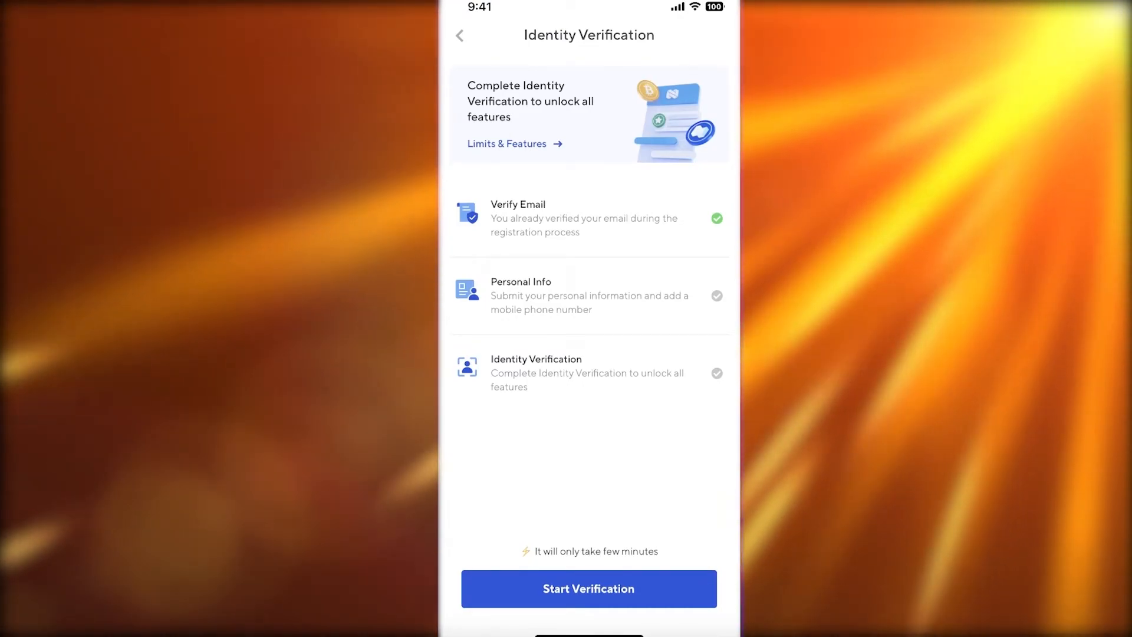
left_click(459, 34)
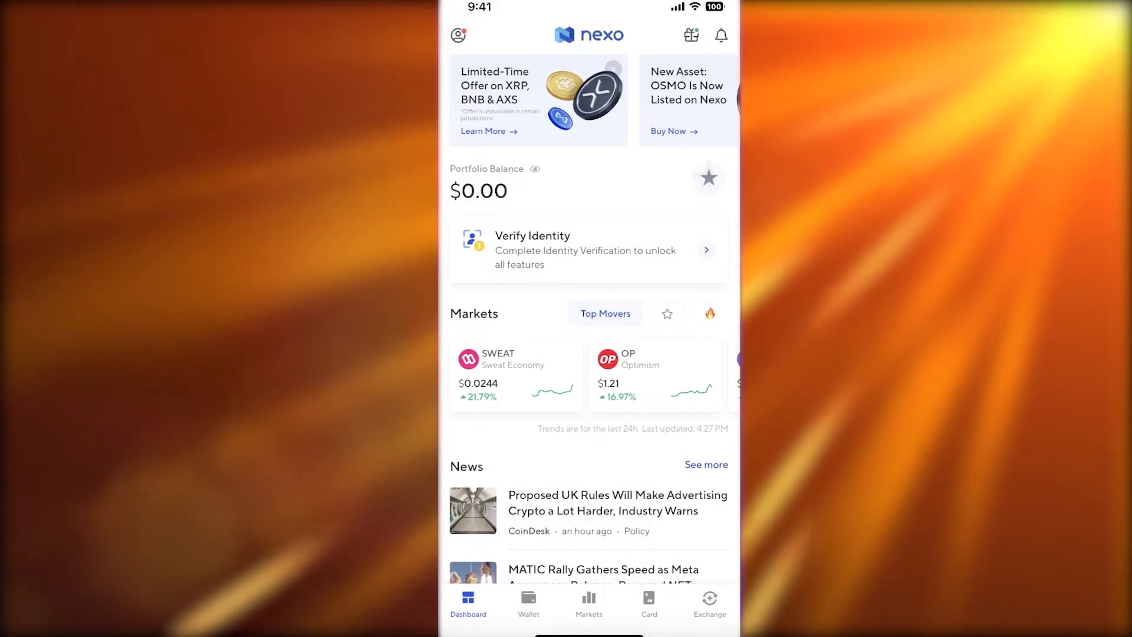
left_click(457, 35)
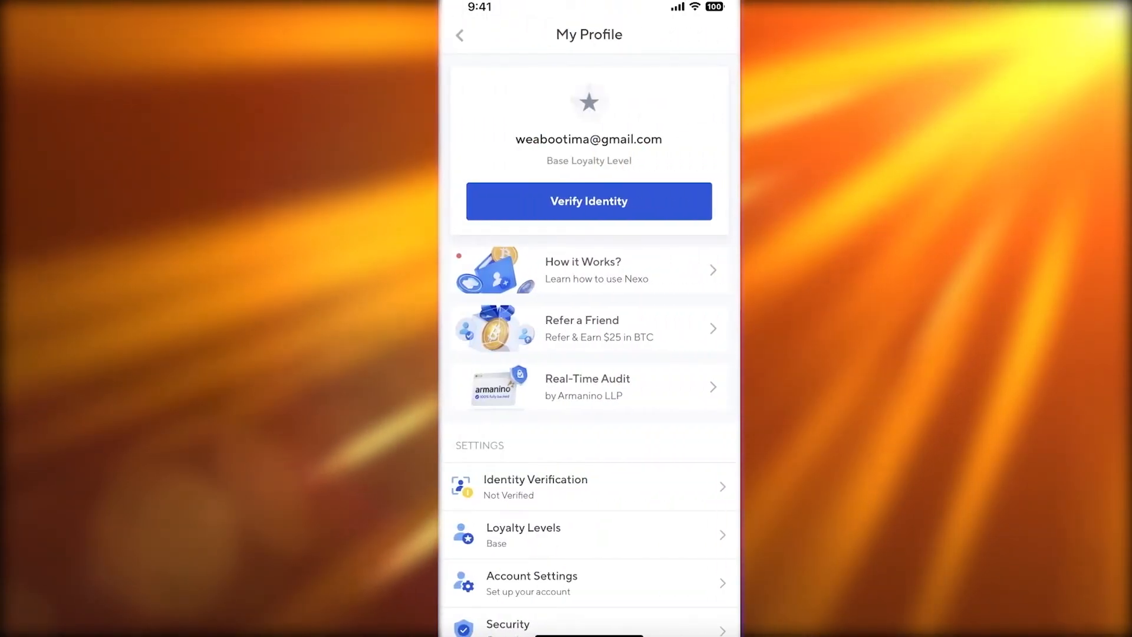
scroll("down", 3)
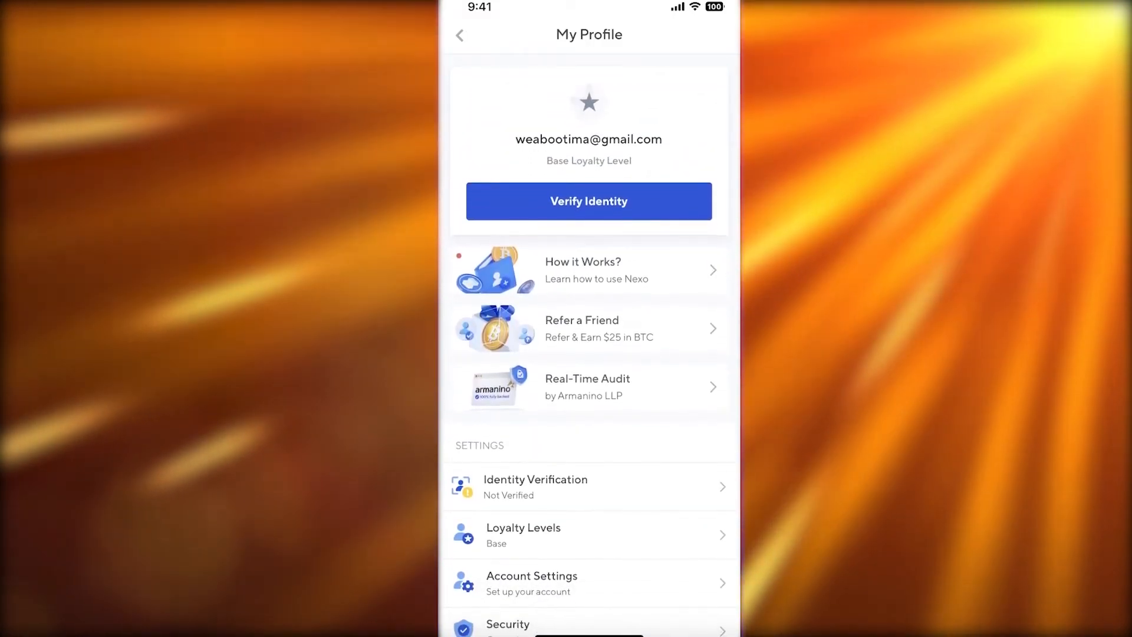
left_click(459, 34)
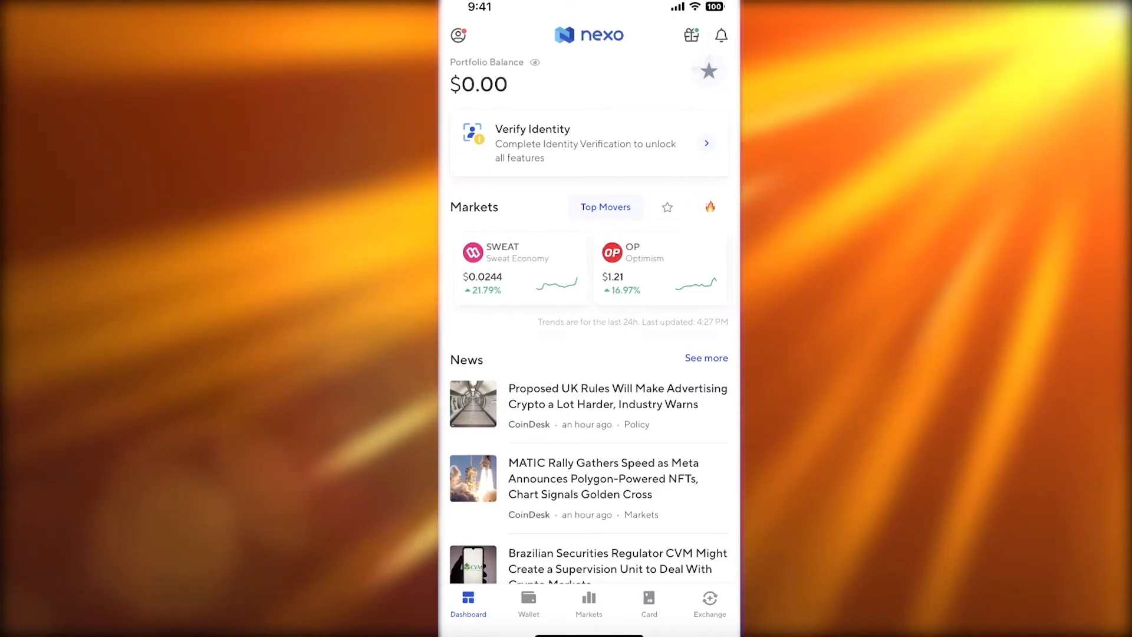
left_click(529, 604)
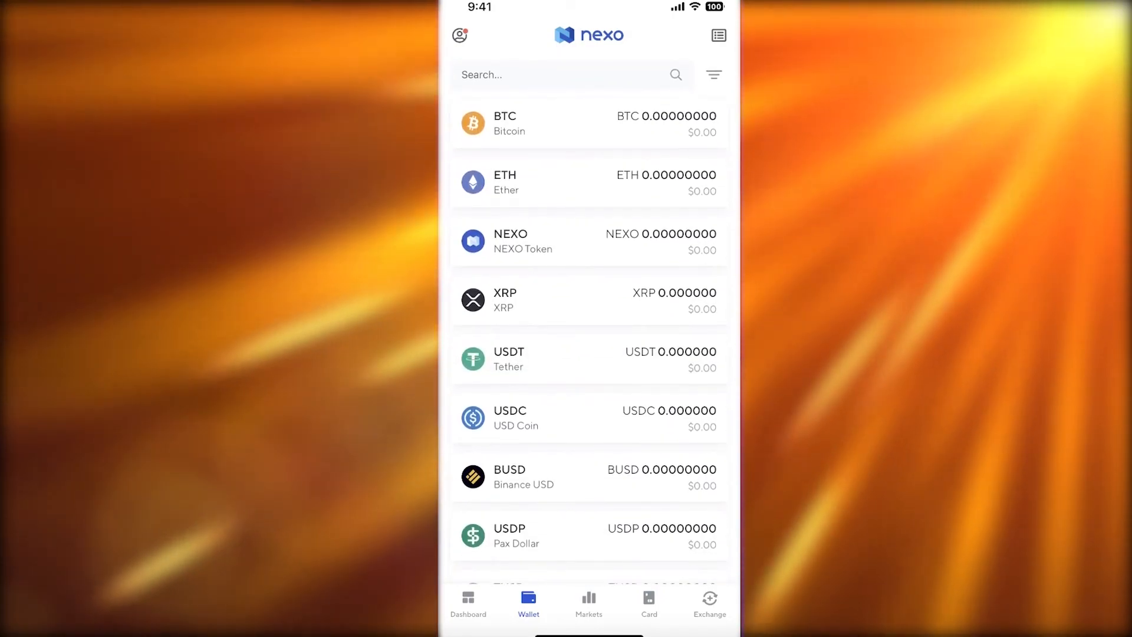
left_click(588, 603)
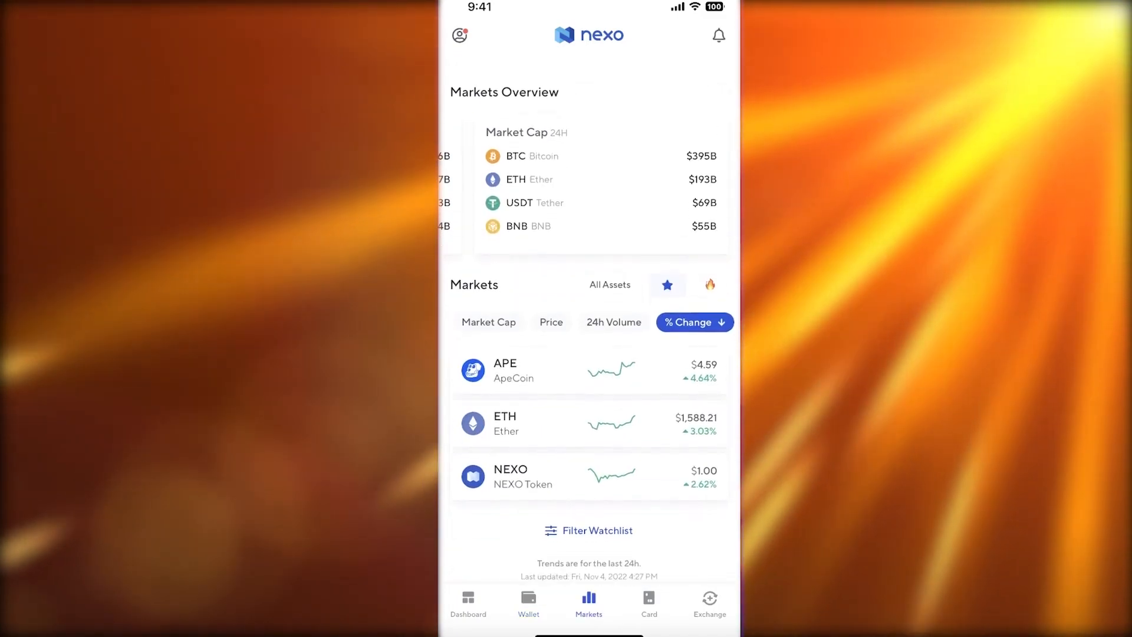
scroll("down", 3)
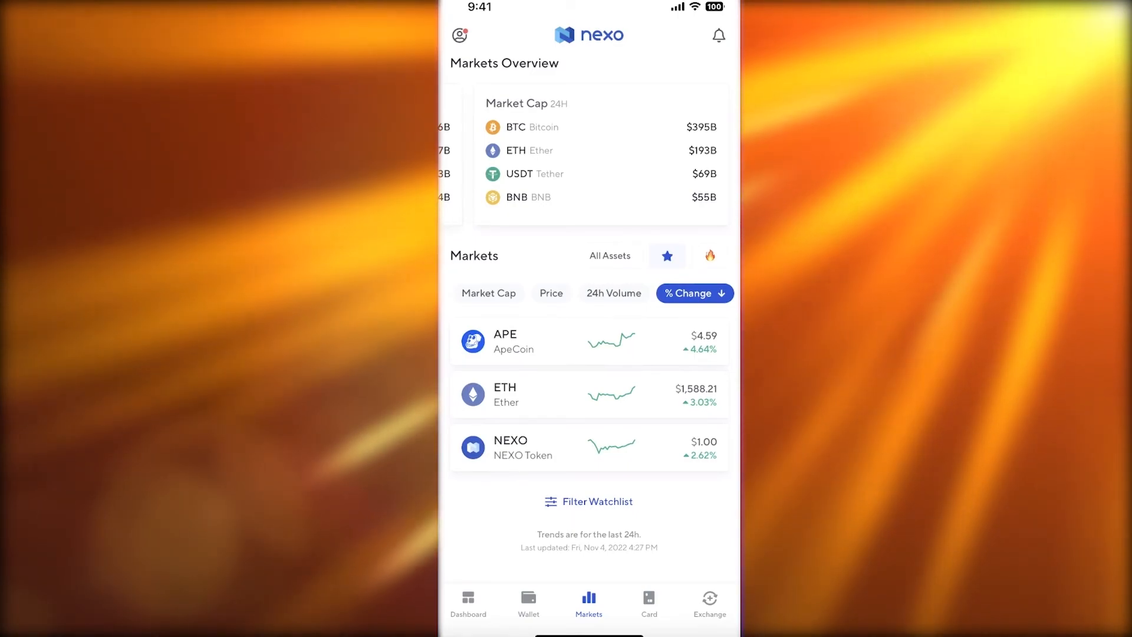
left_click(528, 603)
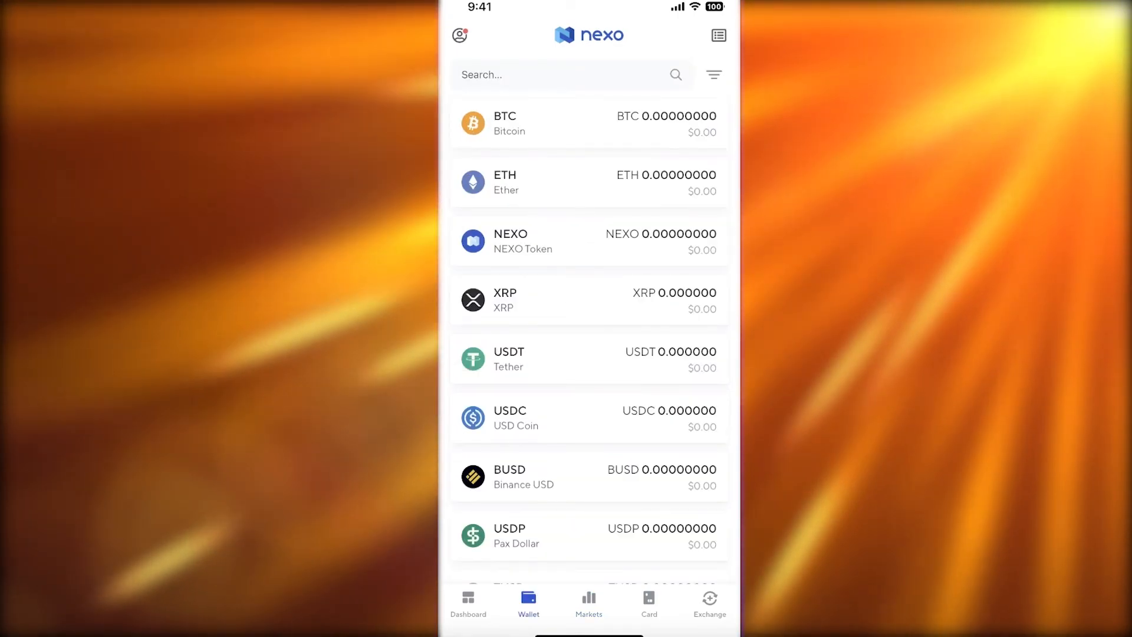
left_click(469, 604)
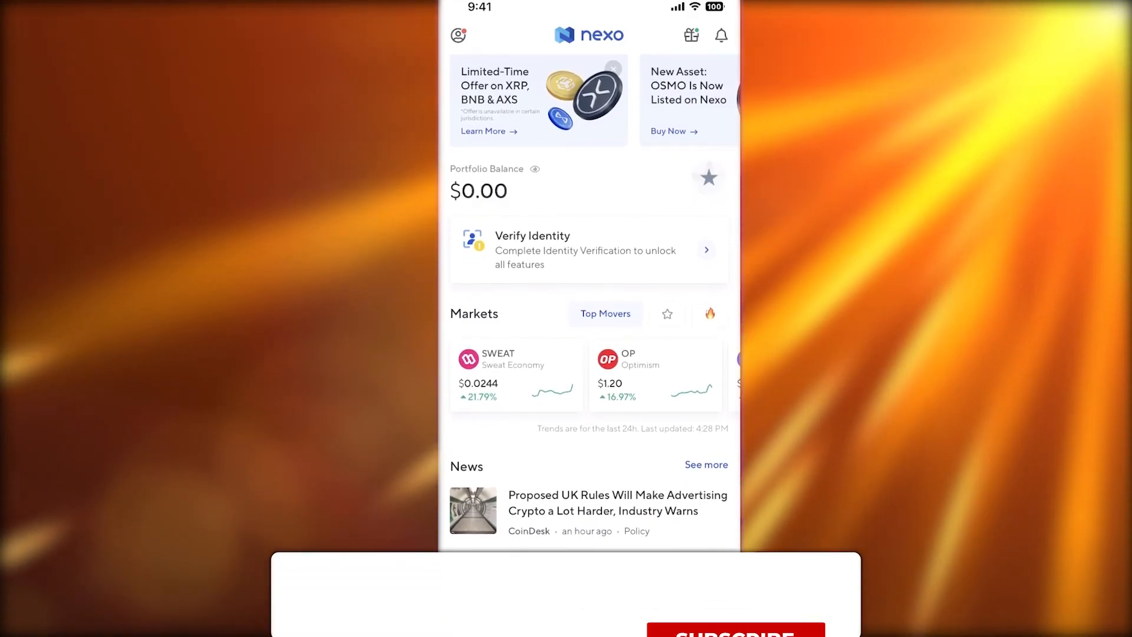
left_click(705, 581)
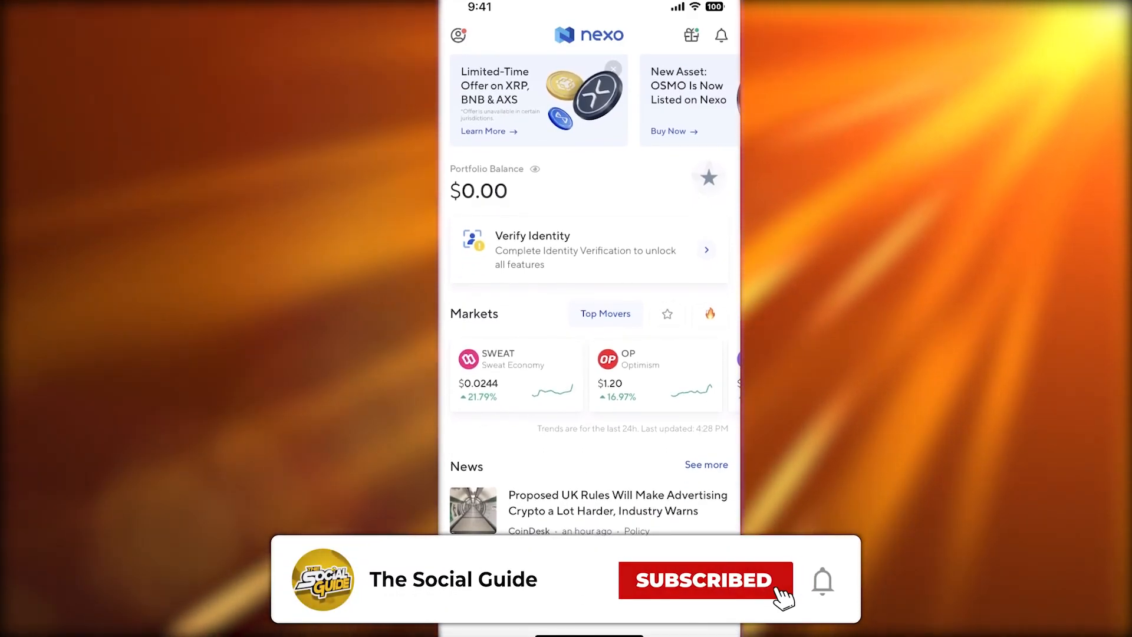